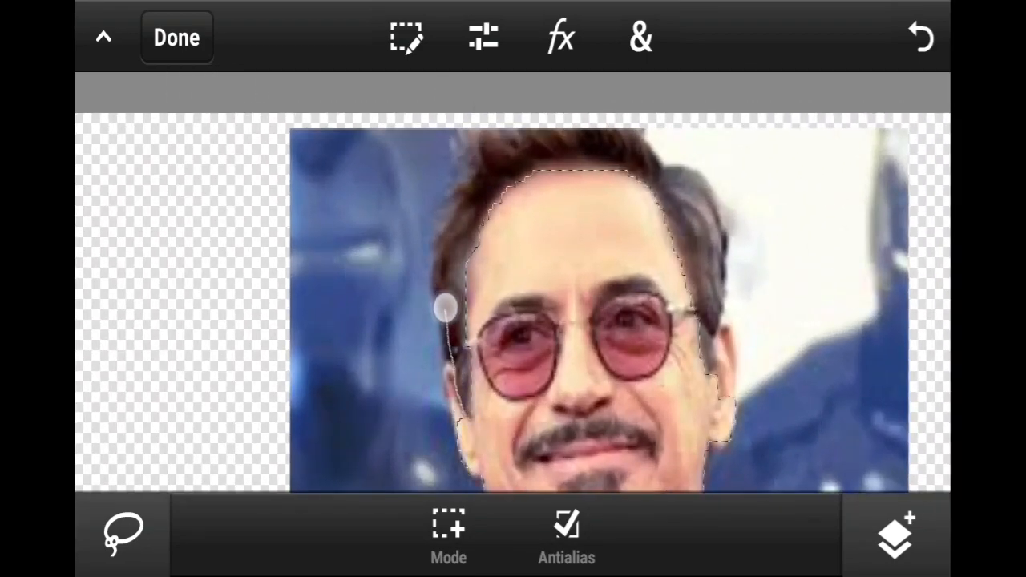
Zoom out on the portrait and browse the selection actions and fx photo effects menus.
{"action": "left_click_drag", "start_coordinate": [446, 308], "coordinate": [455, 387]}
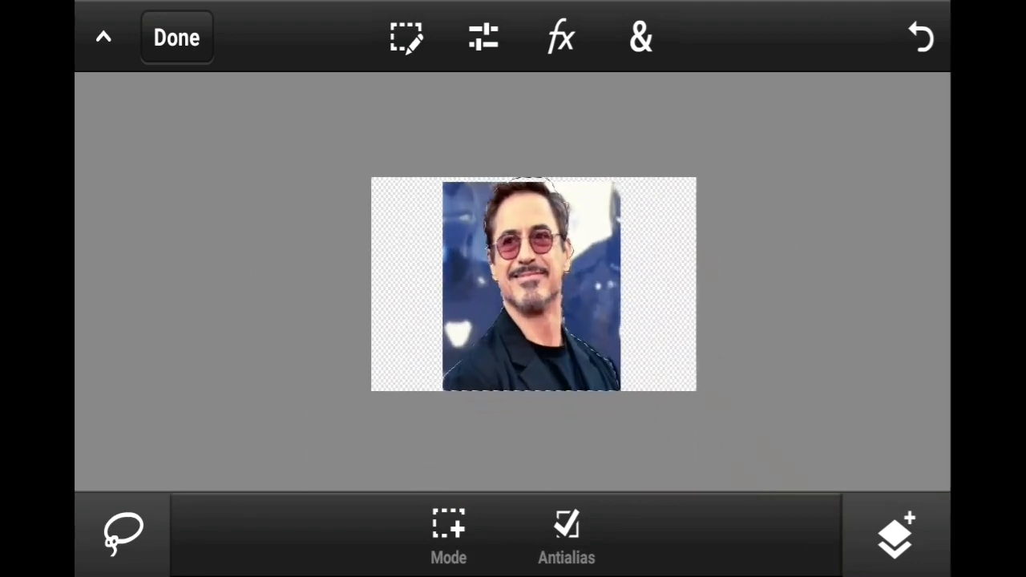
{"action": "left_click", "coordinate": [408, 37]}
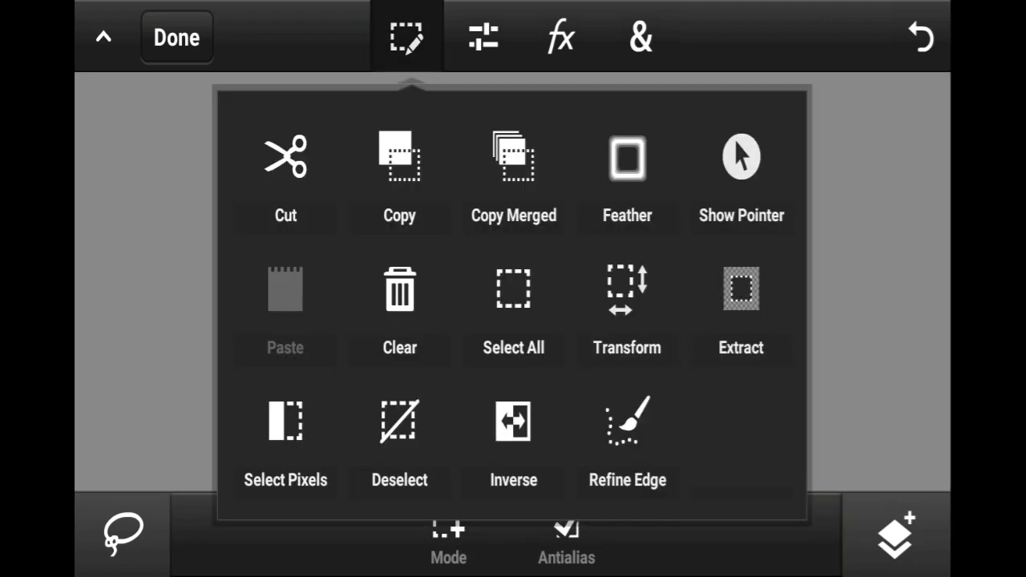
{"action": "left_click", "coordinate": [562, 37]}
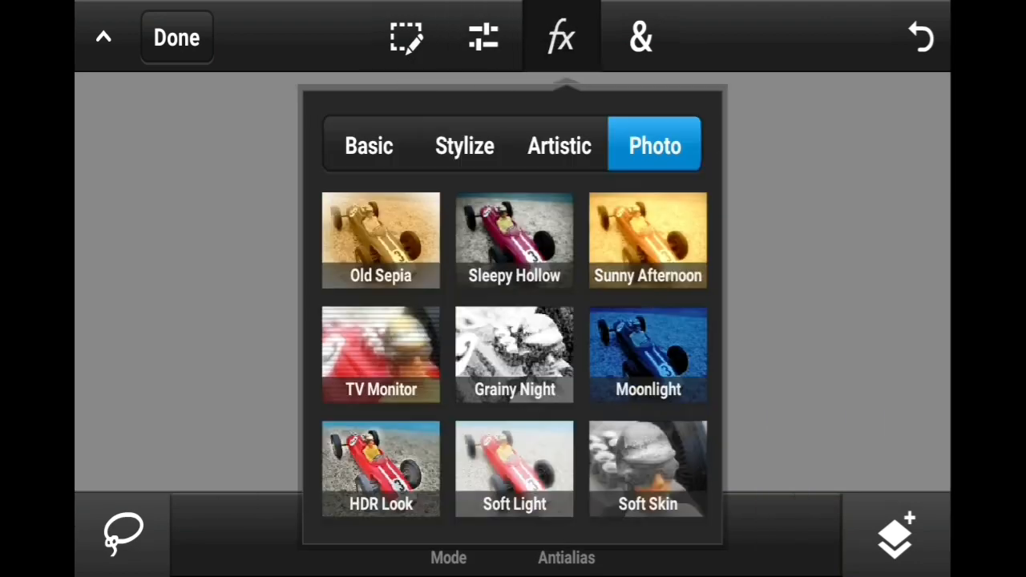
{"action": "left_click", "coordinate": [408, 37]}
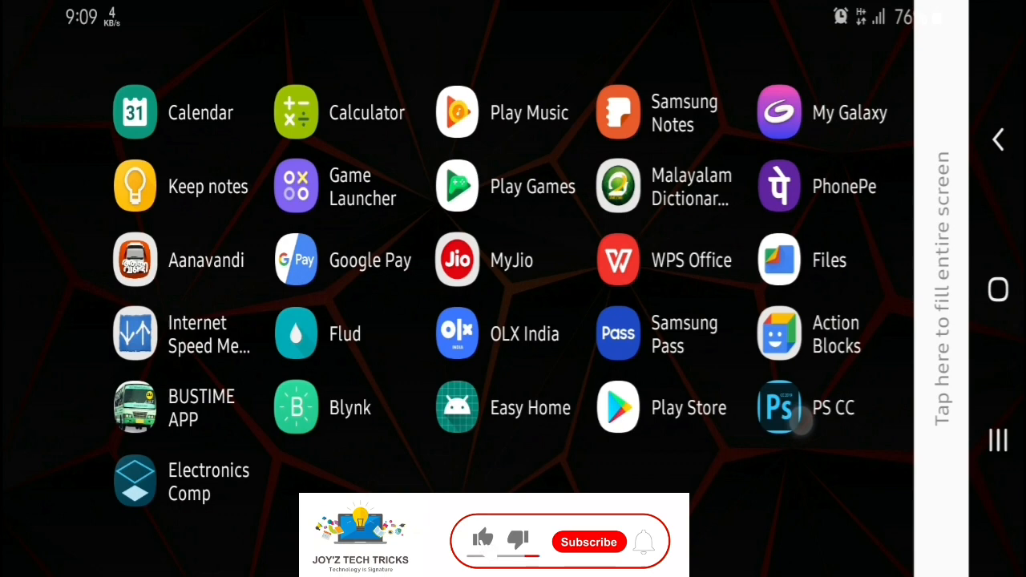
Launch Photoshop Touch from the app drawer, landing on the gallery with the Untitled project.
{"action": "left_click", "coordinate": [779, 407]}
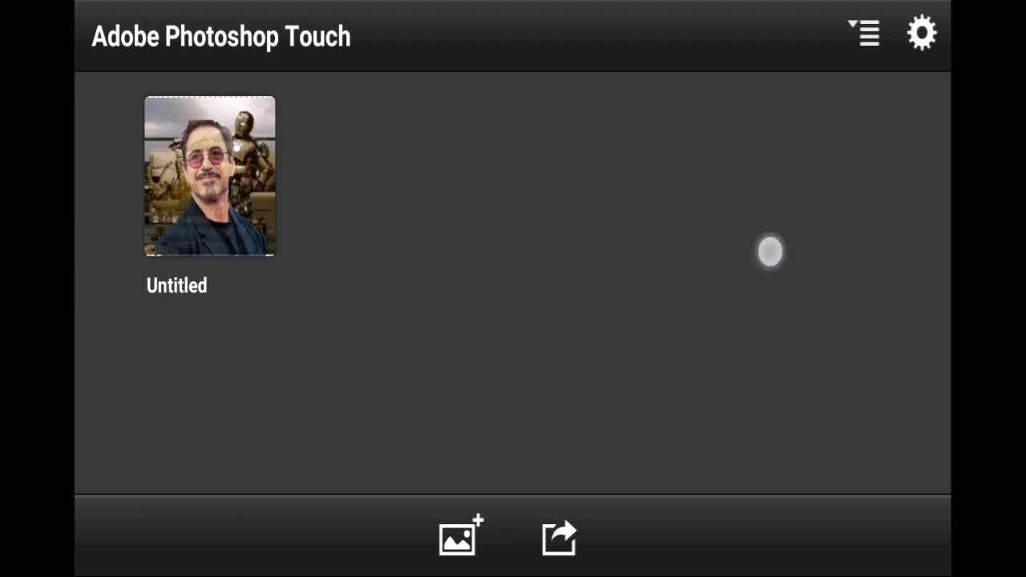
{"action": "left_click", "coordinate": [923, 34]}
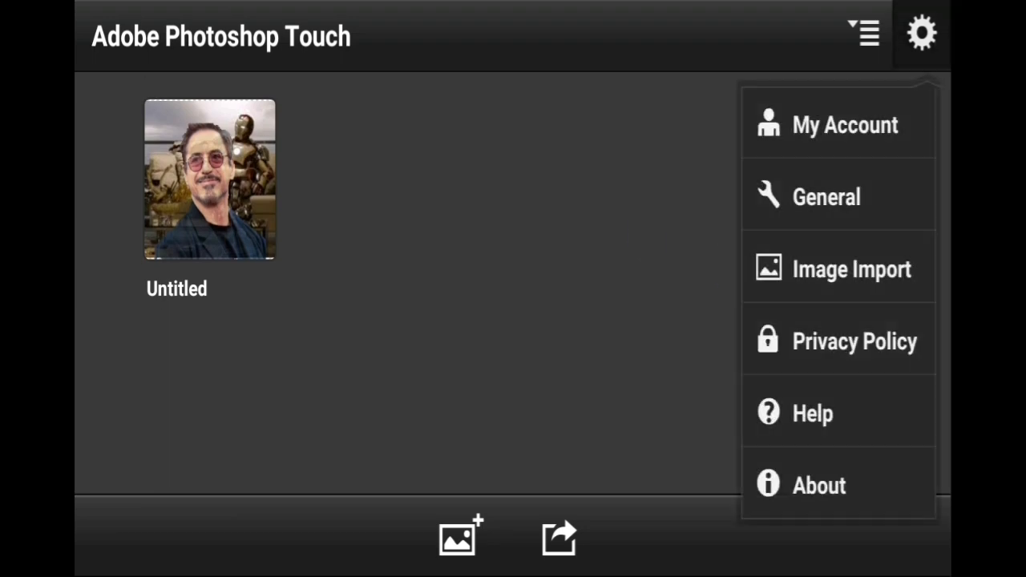
{"action": "left_click", "coordinate": [826, 195]}
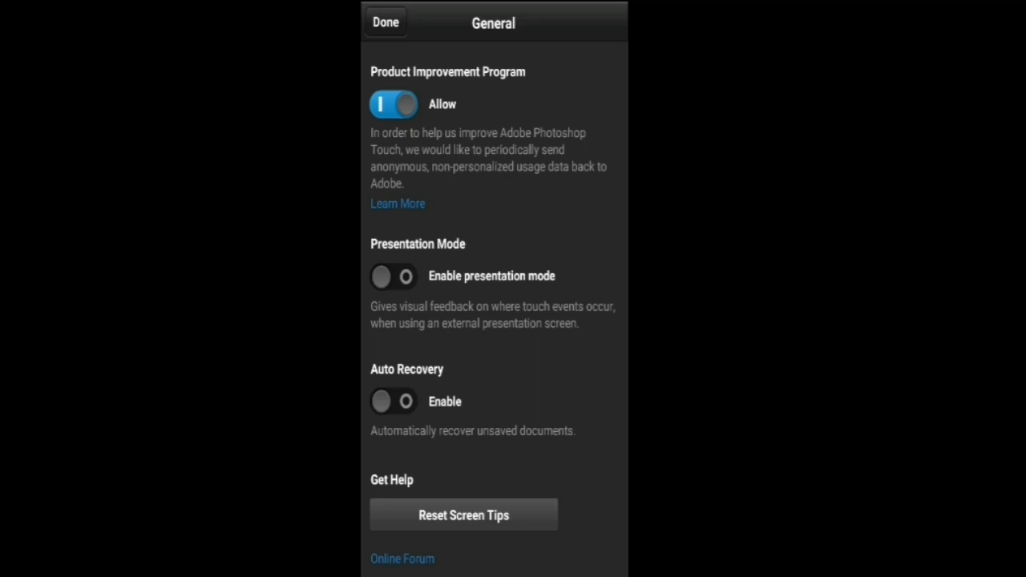
{"action": "left_click", "coordinate": [404, 276]}
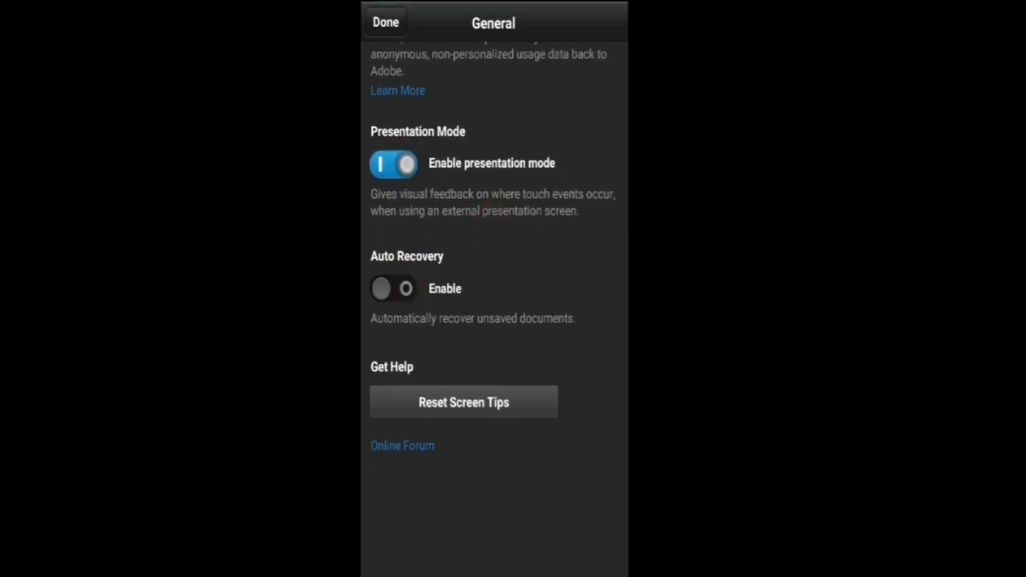
{"action": "left_click", "coordinate": [393, 164]}
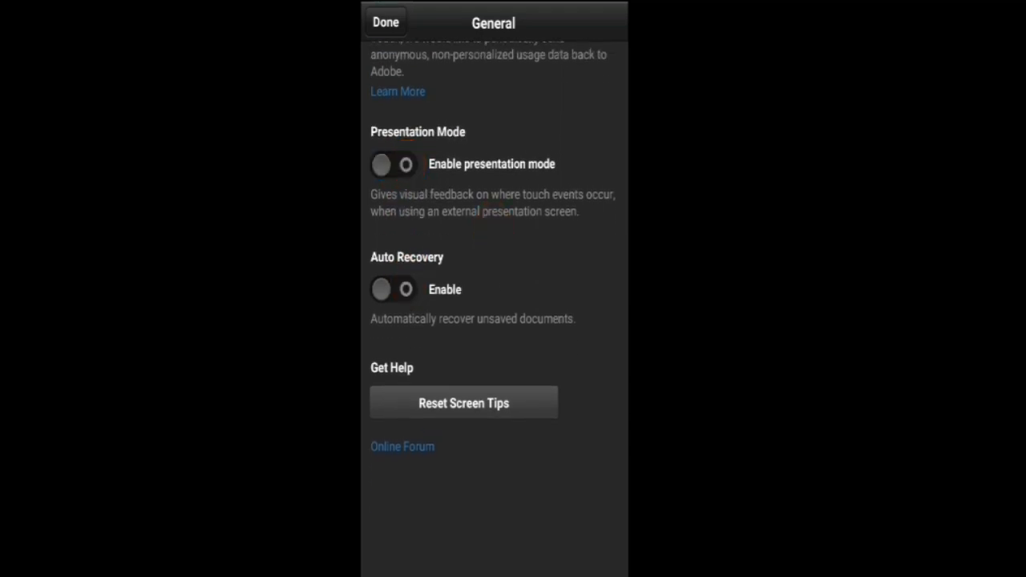
{"action": "scroll", "scroll_direction": "up", "scroll_amount": 3}
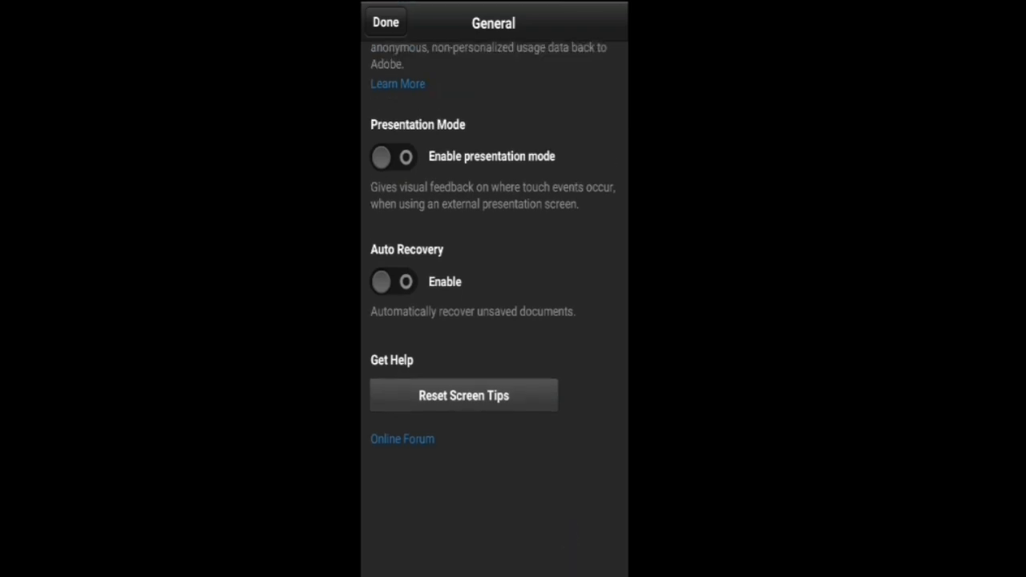
{"action": "left_click", "coordinate": [385, 23]}
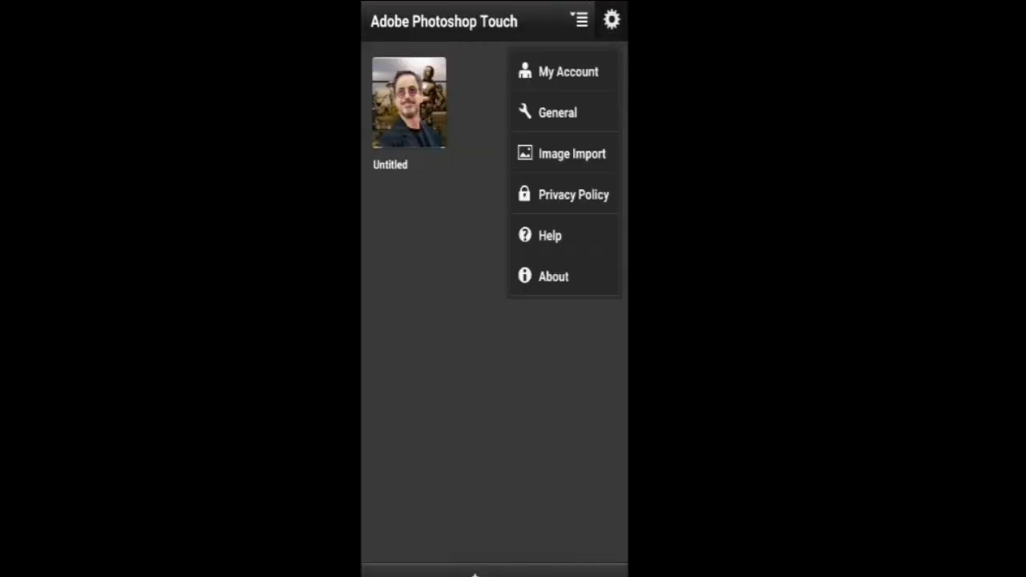
{"action": "left_click", "coordinate": [571, 154]}
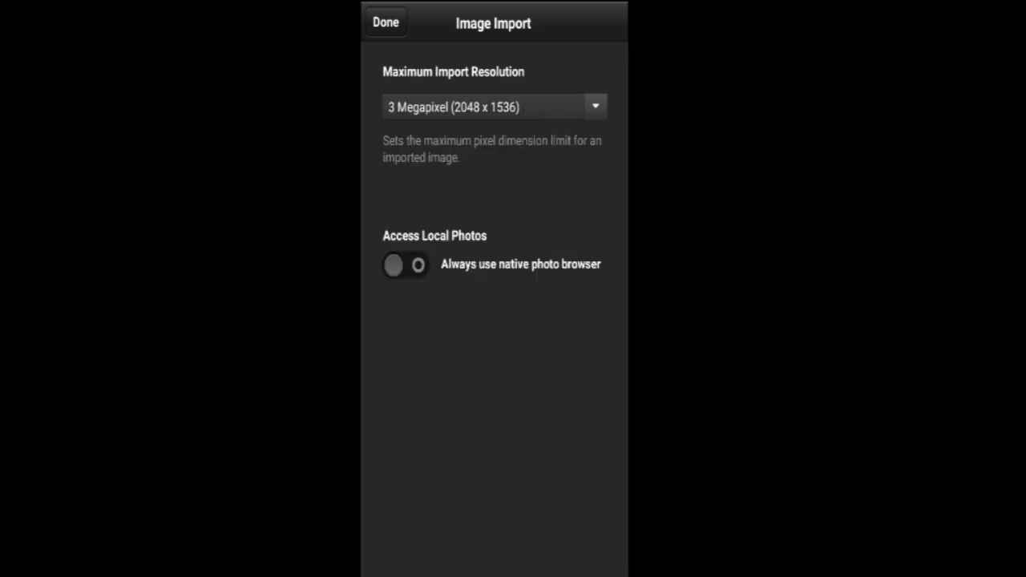
{"action": "left_click", "coordinate": [385, 23]}
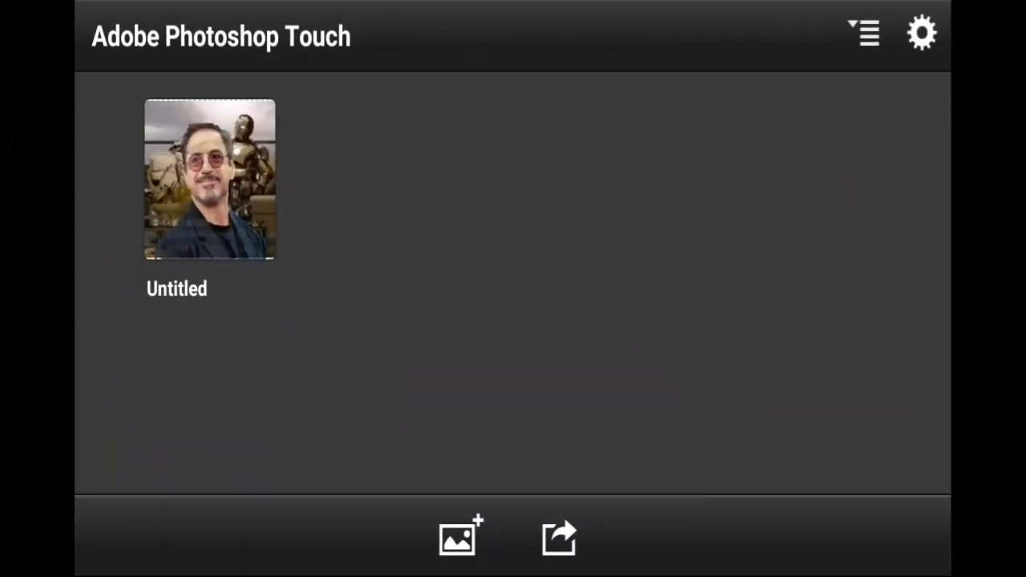
Create a new blank document at the default 1339 × 720 canvas size.
{"action": "left_click", "coordinate": [863, 35]}
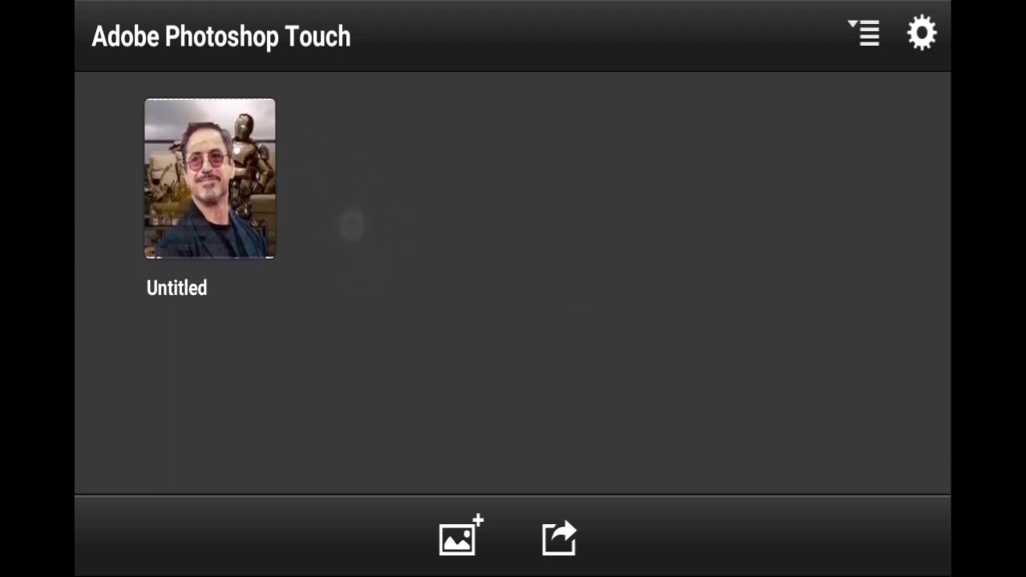
{"action": "left_click", "coordinate": [462, 537]}
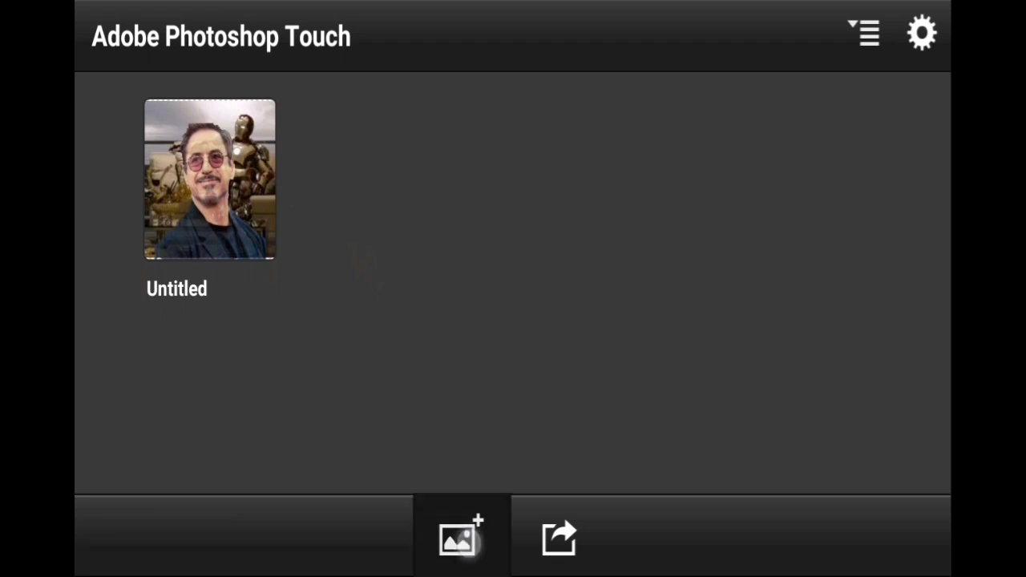
{"action": "left_click", "coordinate": [461, 538]}
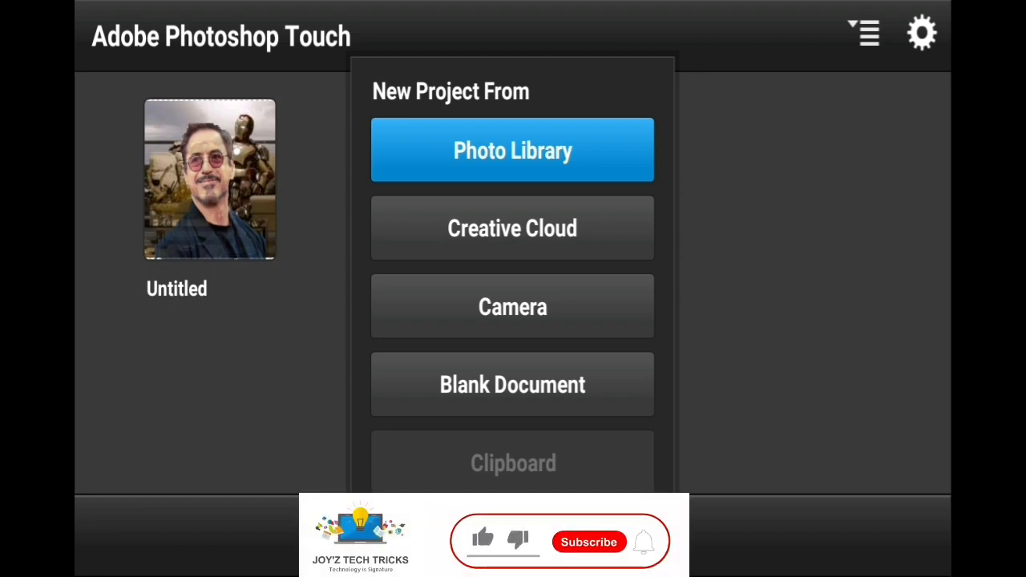
{"action": "left_click", "coordinate": [513, 385]}
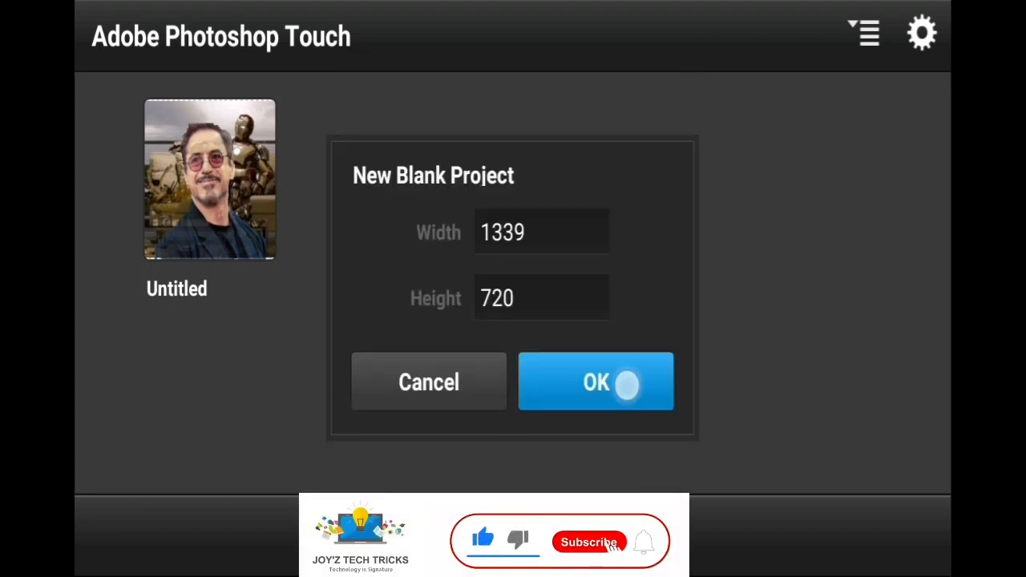
{"action": "left_click", "coordinate": [597, 382]}
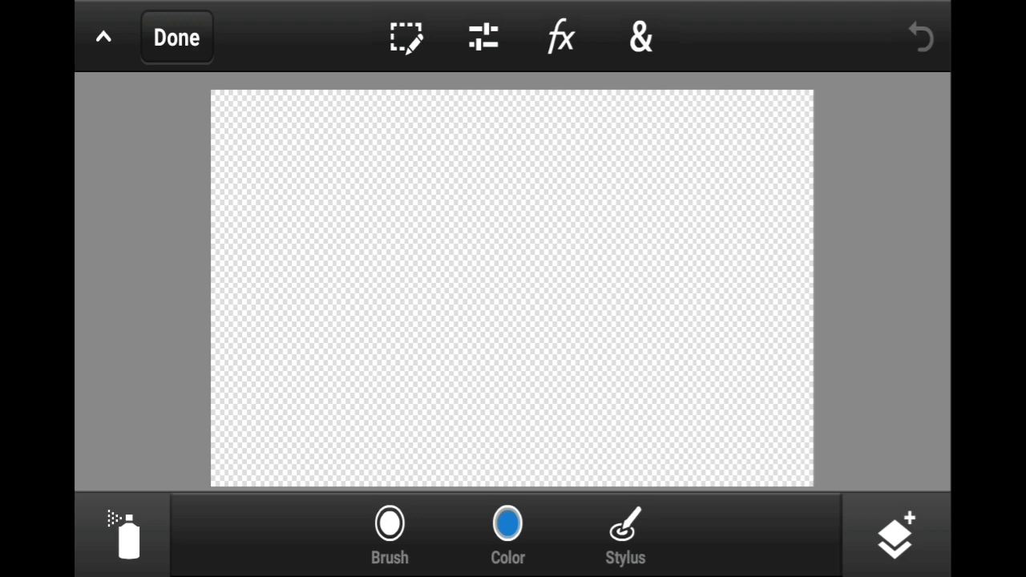
Browse the selection tool variants (circular, polygon, colour) and switch to the brush.
{"action": "left_click", "coordinate": [125, 535]}
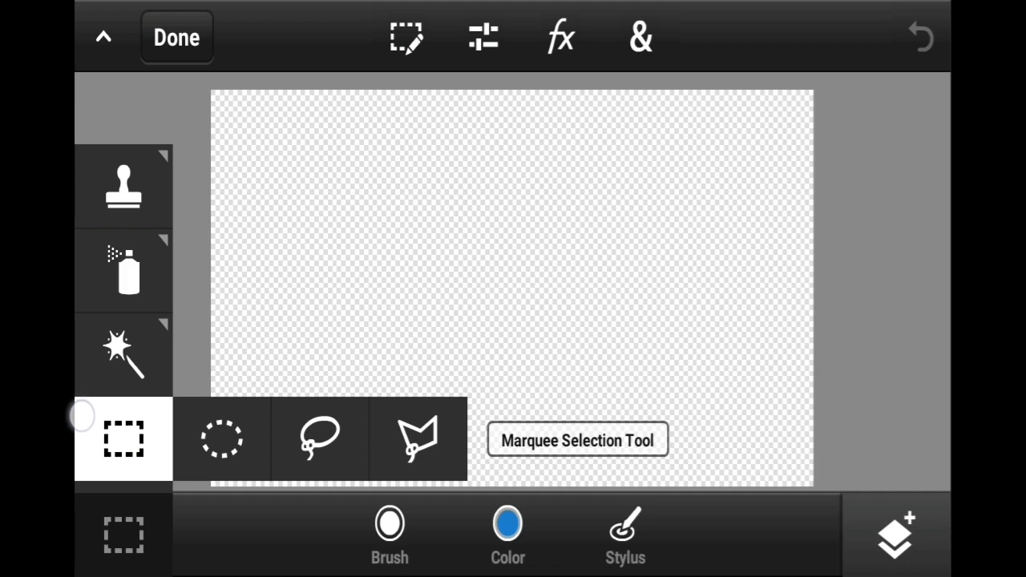
{"action": "left_click", "coordinate": [222, 439]}
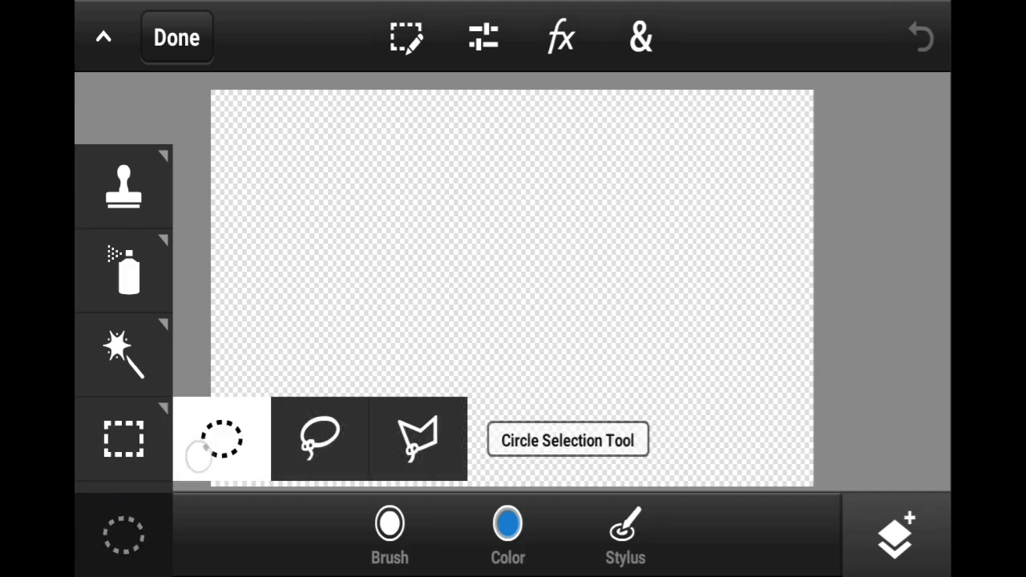
{"action": "left_click", "coordinate": [417, 439]}
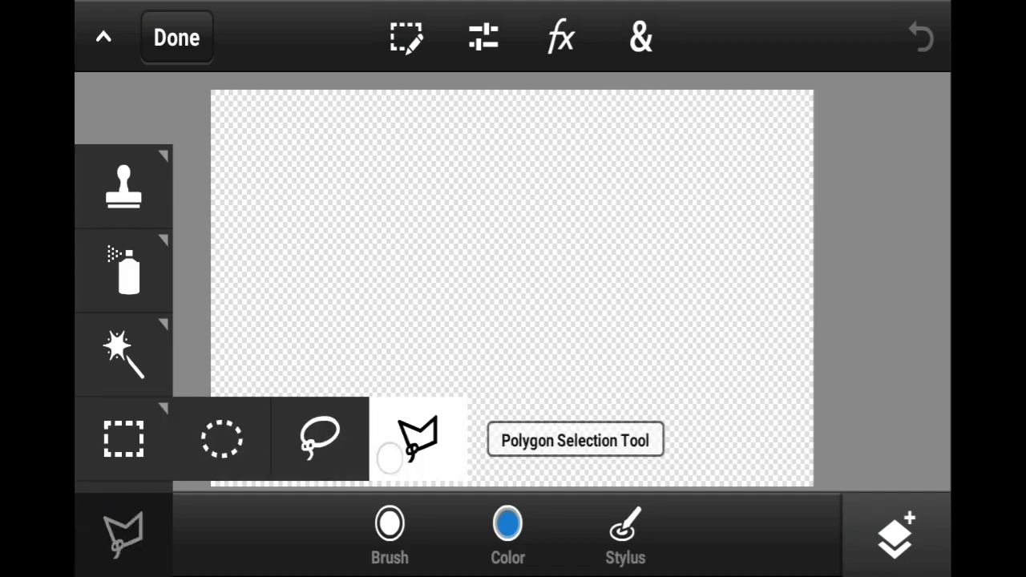
{"action": "left_click", "coordinate": [125, 355]}
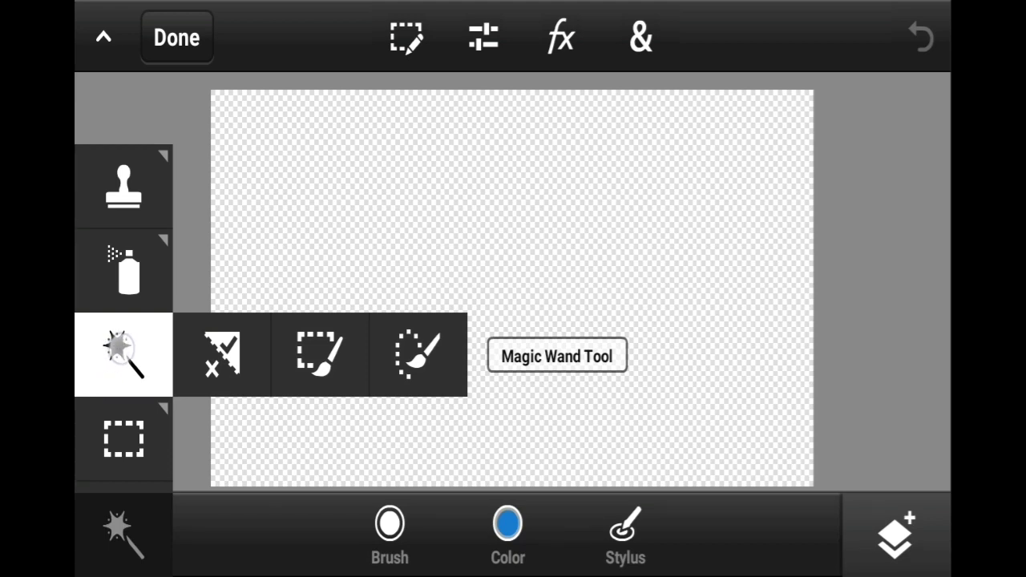
{"action": "left_click", "coordinate": [319, 357]}
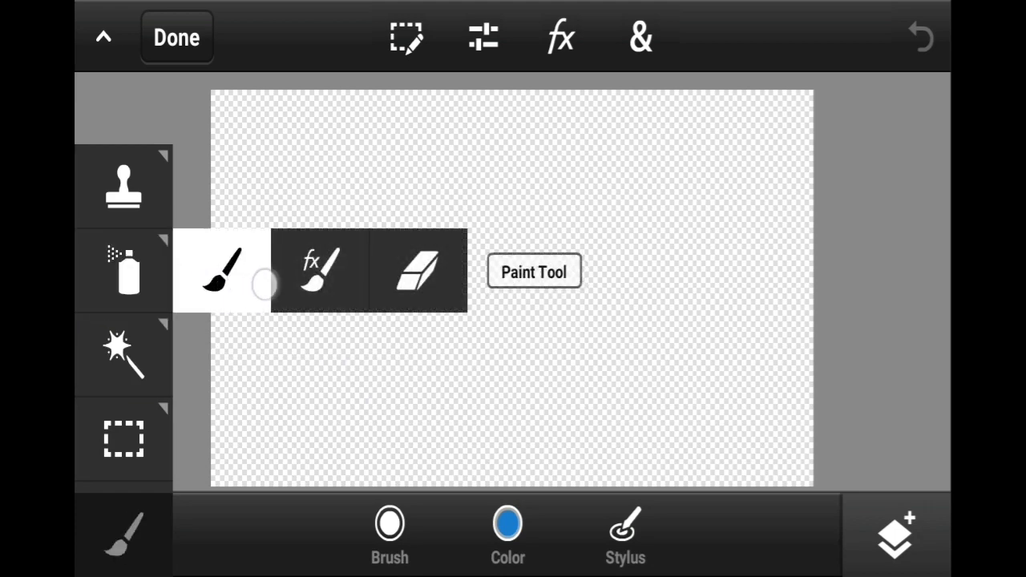
Choose the Spray Tool from the painting variants and show the layer list.
{"action": "left_click", "coordinate": [124, 271]}
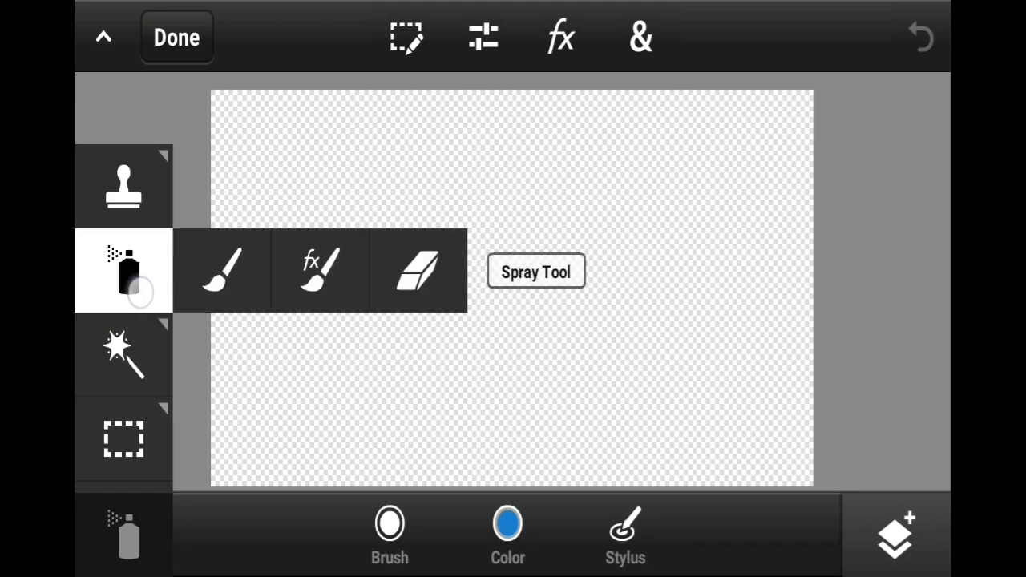
{"action": "left_click", "coordinate": [125, 186]}
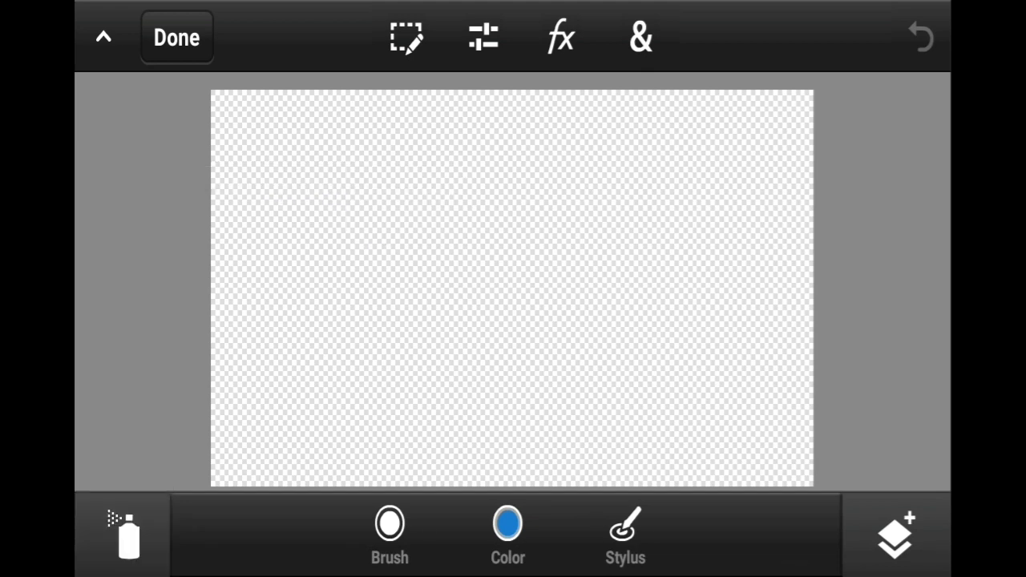
{"action": "left_click", "coordinate": [388, 535]}
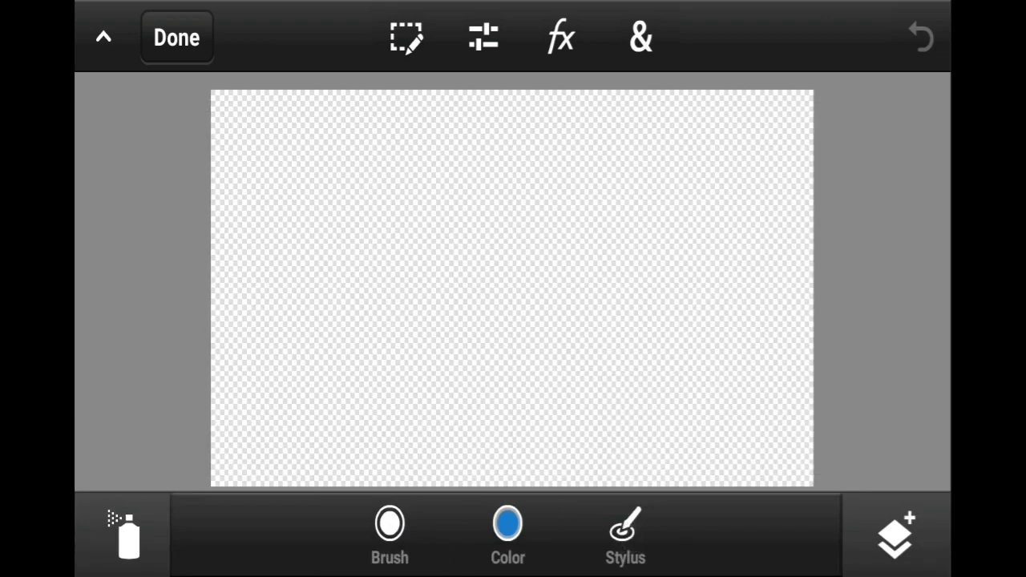
{"action": "left_click", "coordinate": [895, 536]}
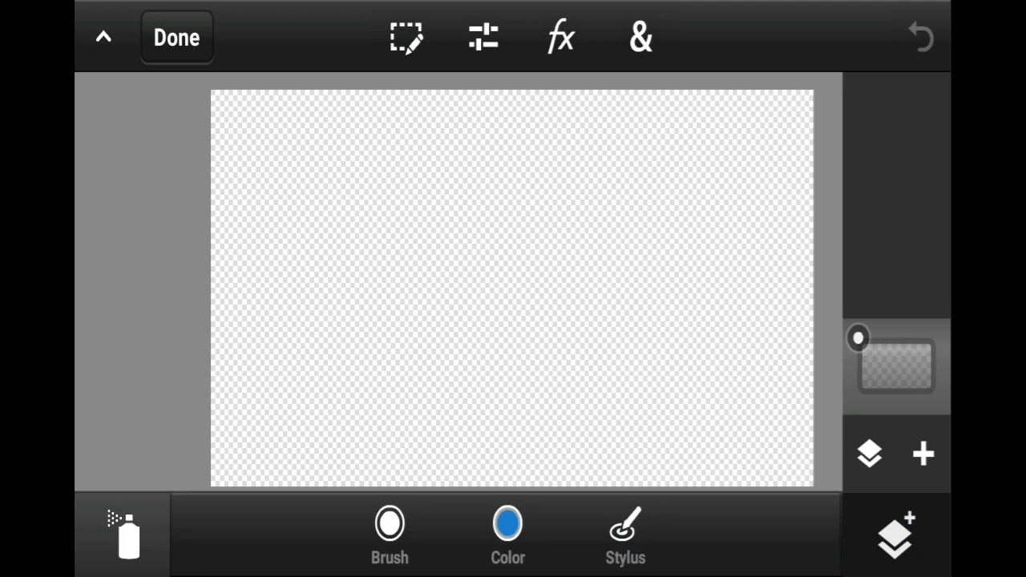
Add a new Photo Layer sourced from the device's Photo Library.
{"action": "left_click", "coordinate": [895, 366]}
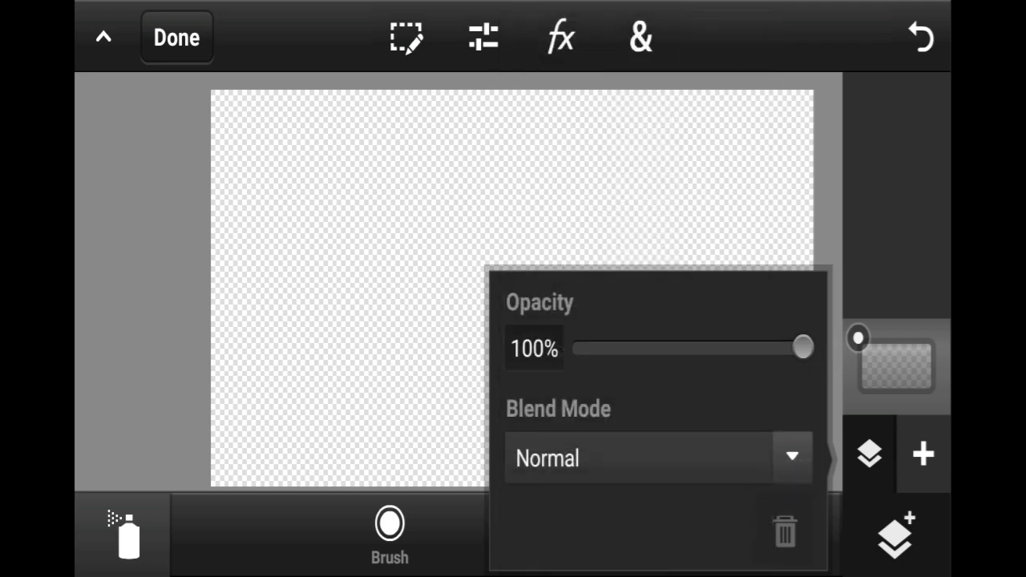
{"action": "left_click", "coordinate": [924, 455]}
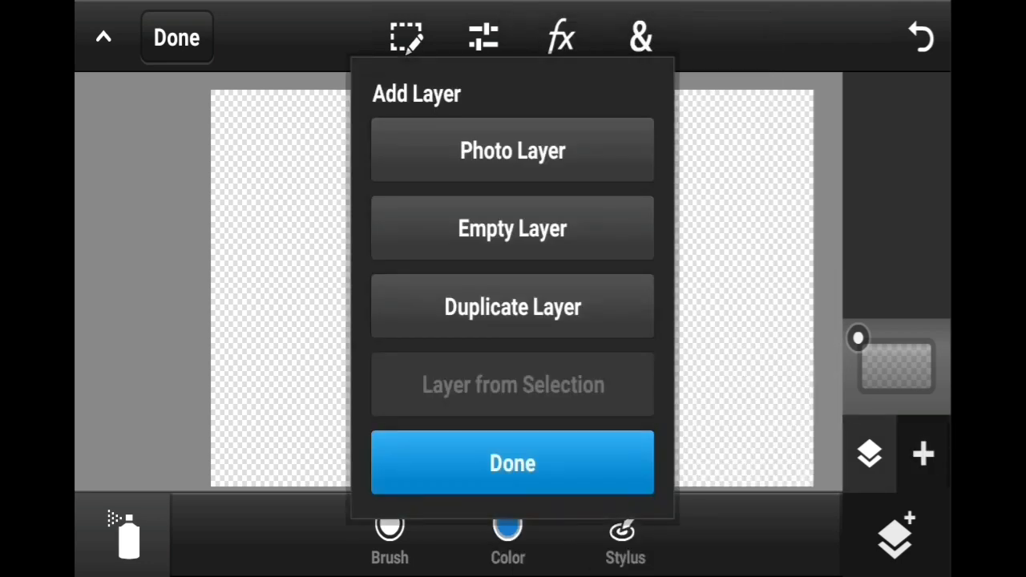
{"action": "left_click", "coordinate": [513, 151]}
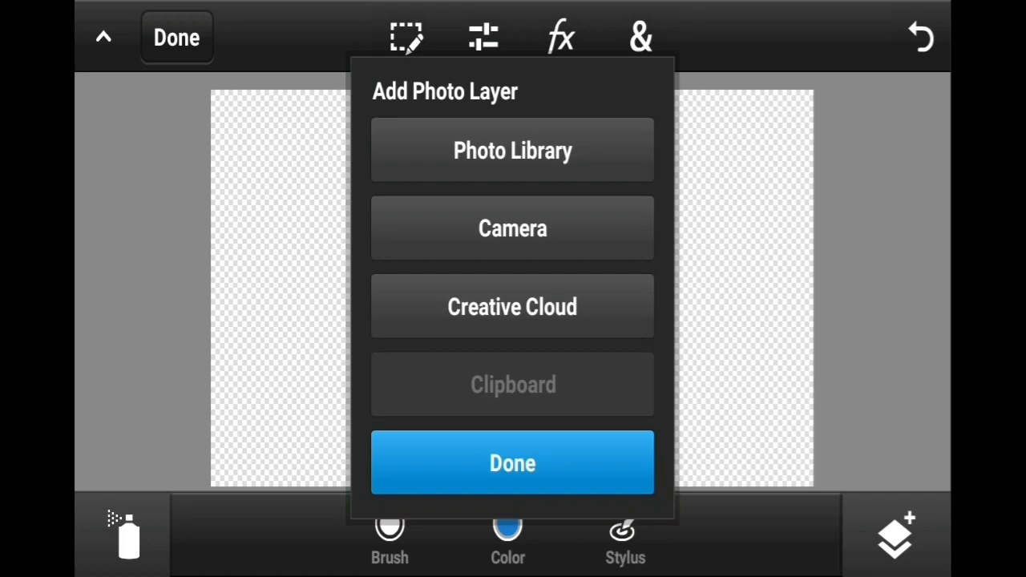
{"action": "left_click", "coordinate": [513, 150]}
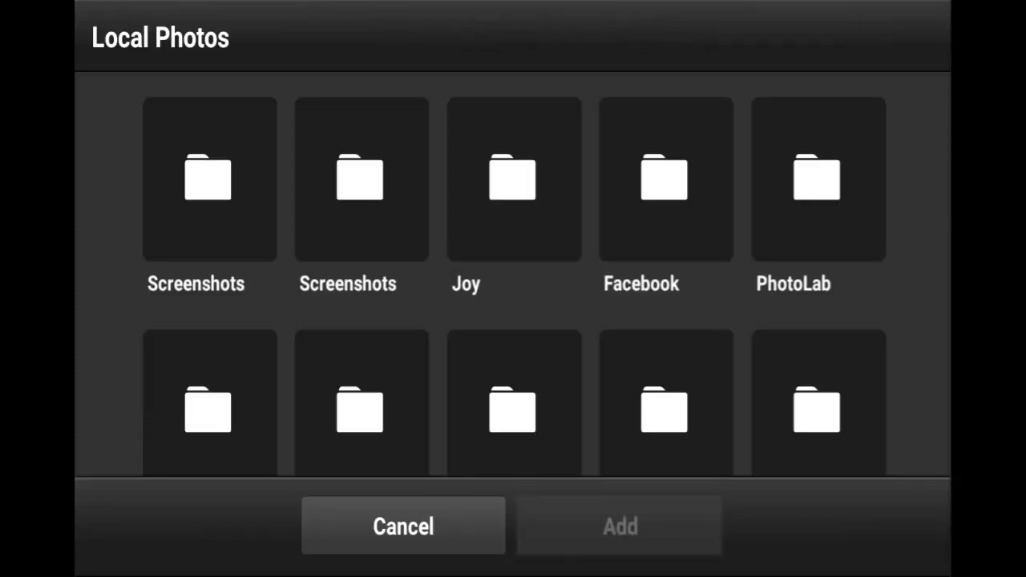
Scroll the Local Photos albums and pick the portrait photo to add.
{"action": "scroll", "scroll_direction": "down", "scroll_amount": 3}
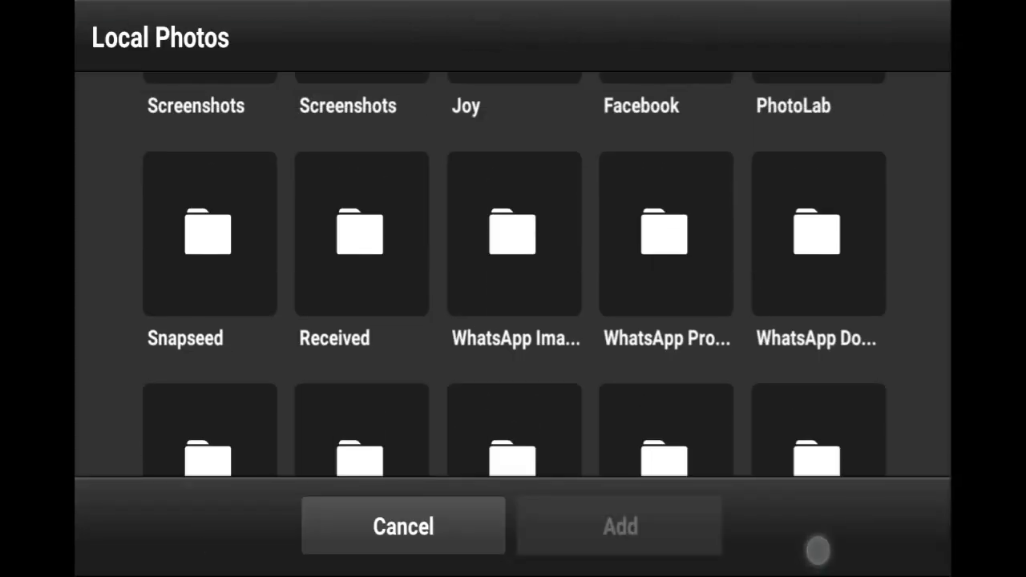
{"action": "scroll", "scroll_direction": "up", "scroll_amount": 3}
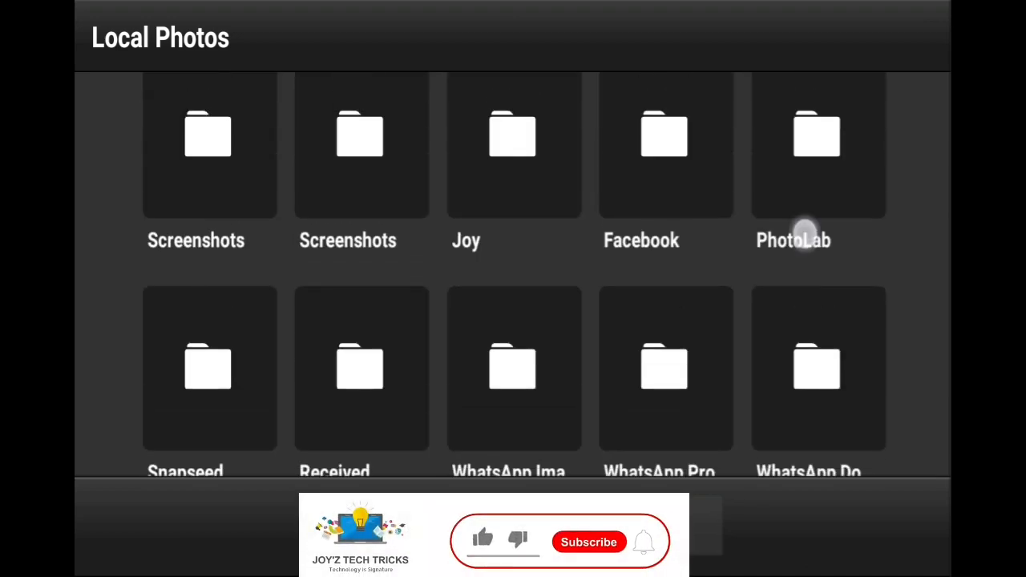
{"action": "scroll", "scroll_direction": "down", "scroll_amount": 3}
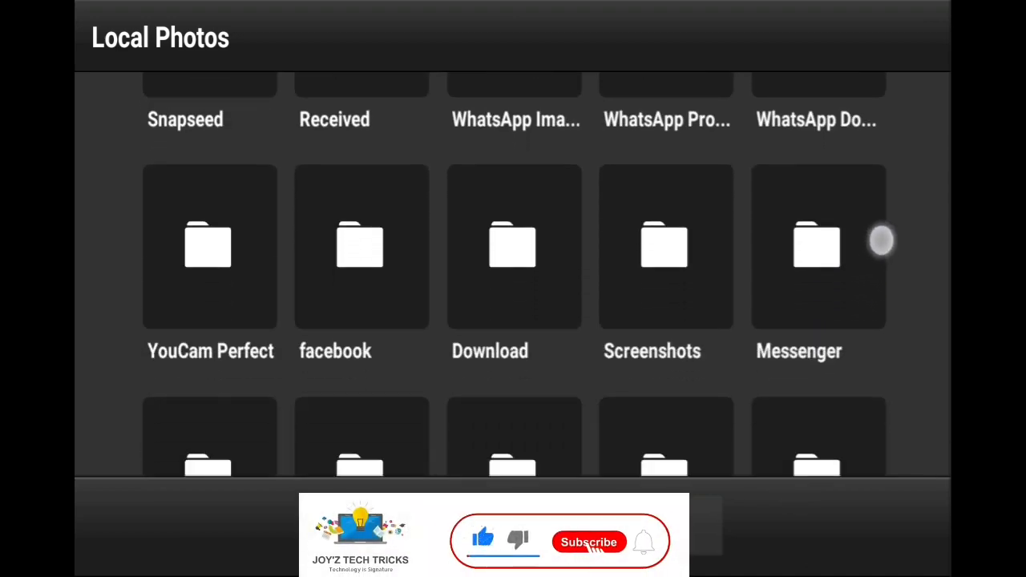
{"action": "left_click", "coordinate": [513, 247]}
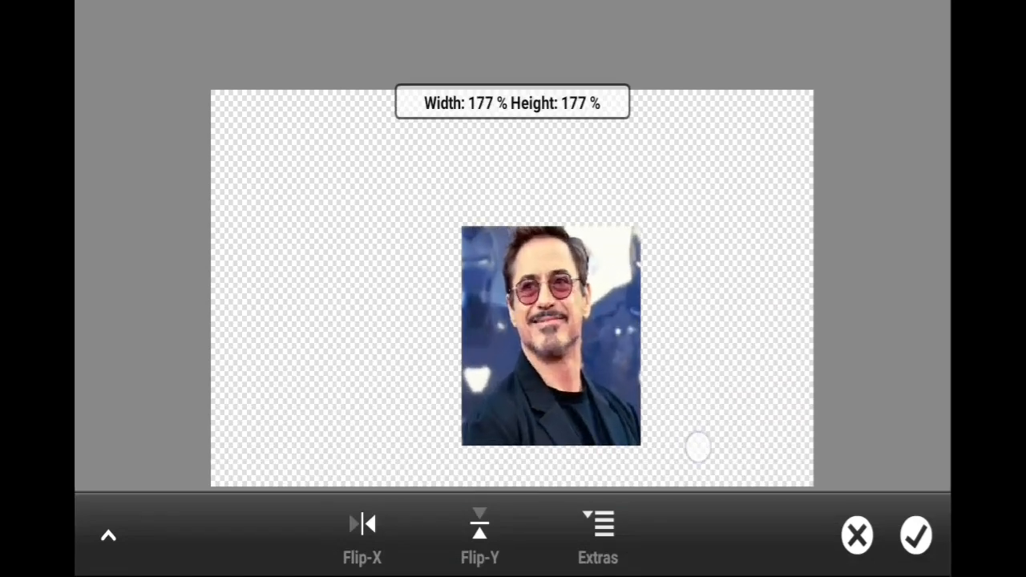
Scale the imported portrait up to about 177% so it fills the canvas height.
{"action": "left_click_drag", "start_coordinate": [550, 336], "coordinate": [478, 281]}
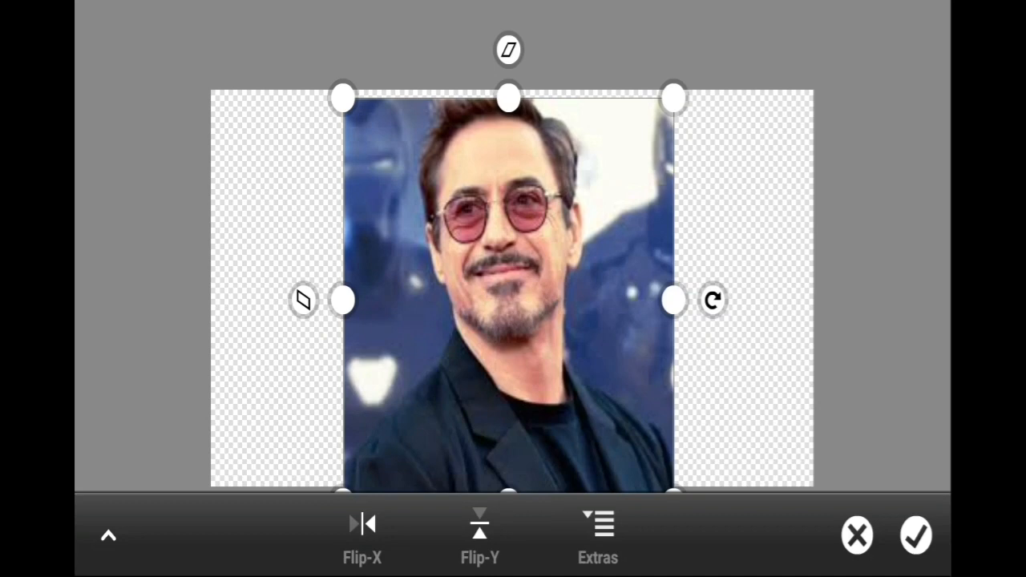
Brush a selection over the man, refine it with the Lasso, and bring up the selection operations.
{"action": "left_click", "coordinate": [915, 536]}
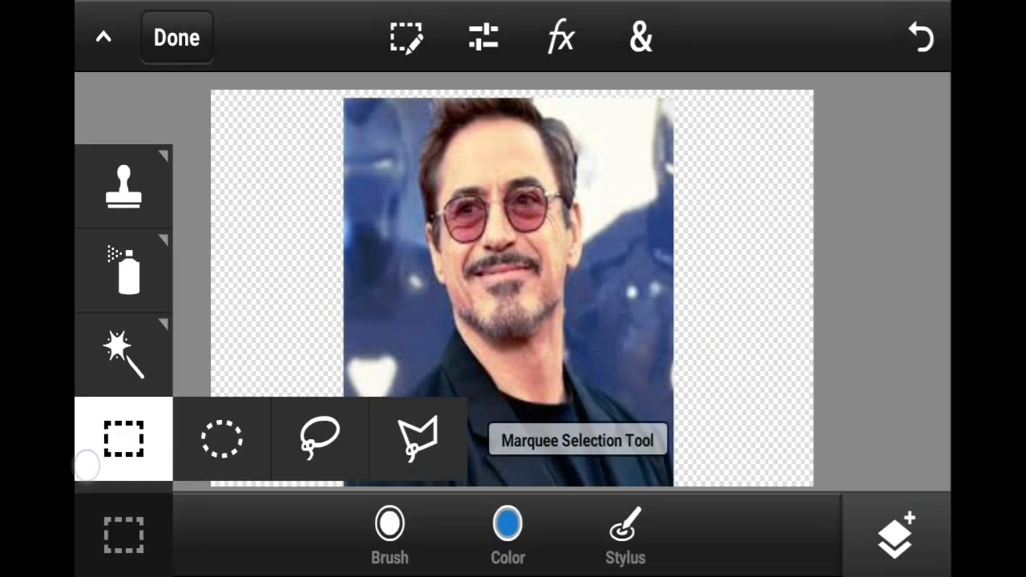
{"action": "left_click", "coordinate": [221, 439]}
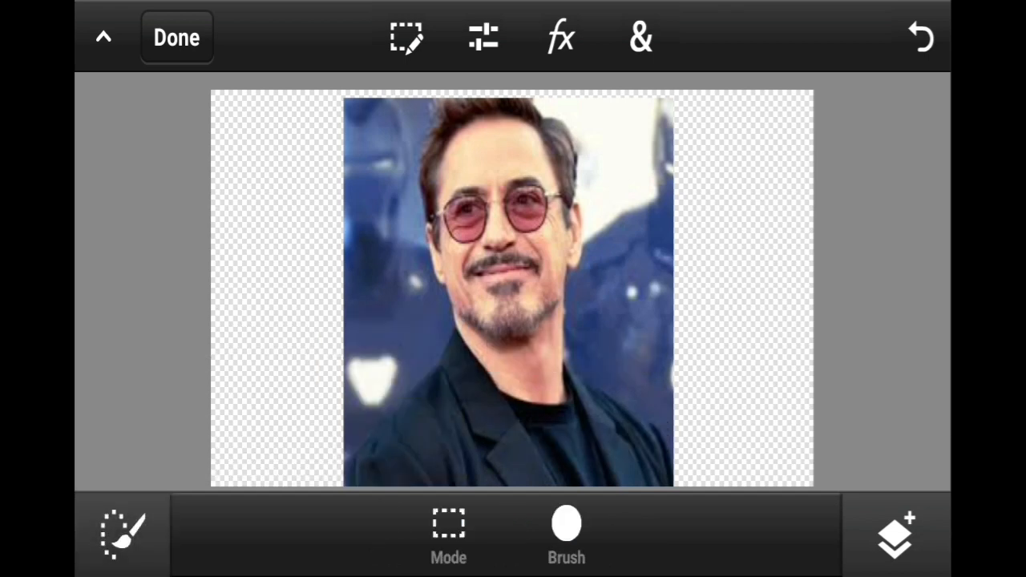
{"action": "left_click", "coordinate": [449, 525]}
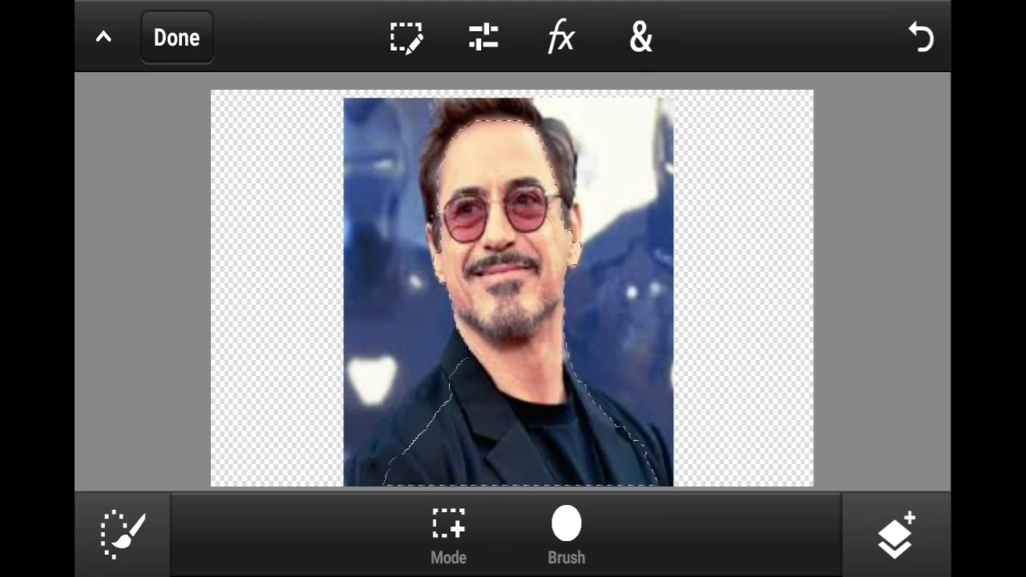
{"action": "left_click", "coordinate": [122, 535]}
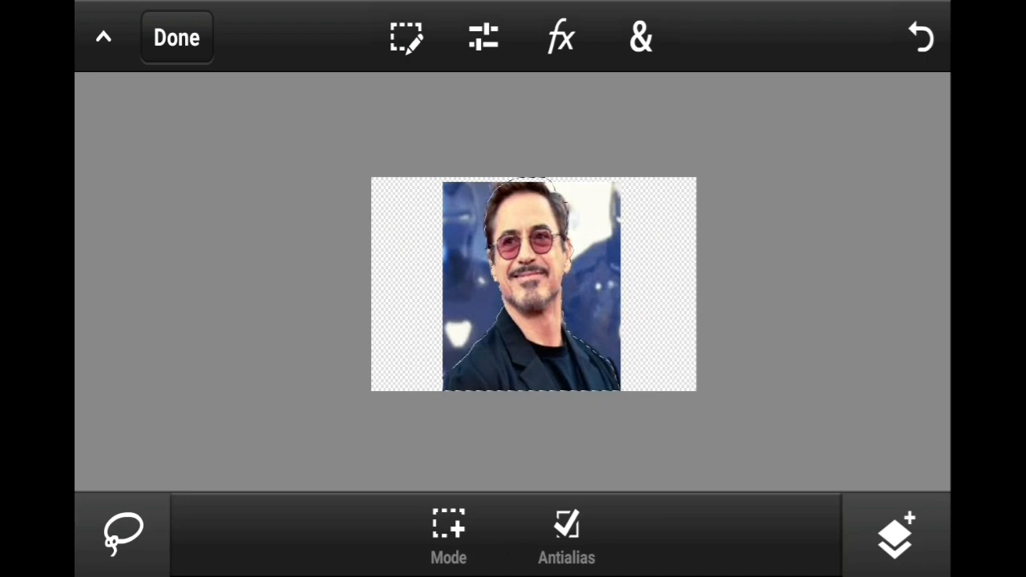
{"action": "left_click", "coordinate": [408, 37]}
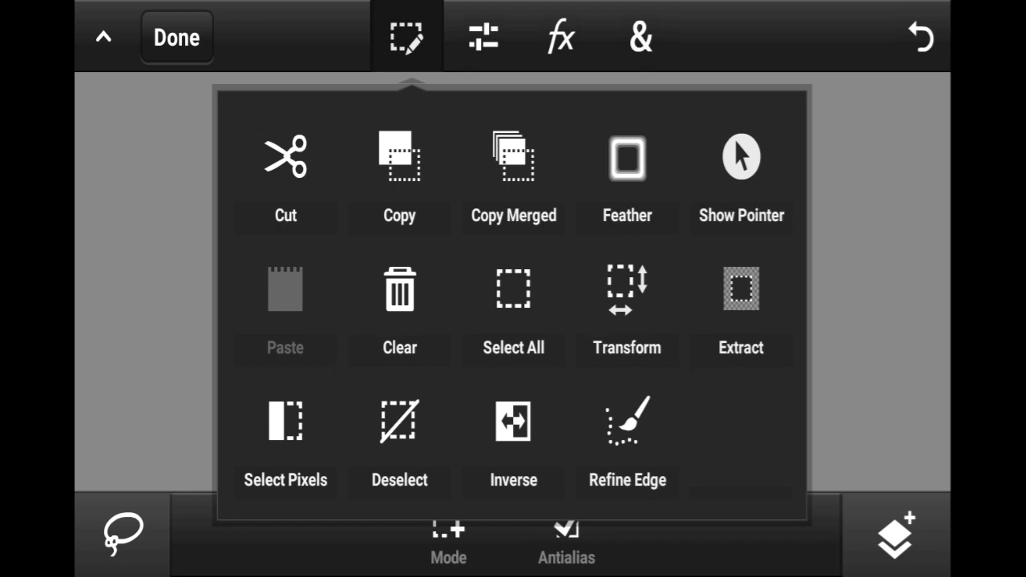
Browse the Adjustments, FX and & tool lists, then return to the Selection operations list.
{"action": "left_click", "coordinate": [741, 289]}
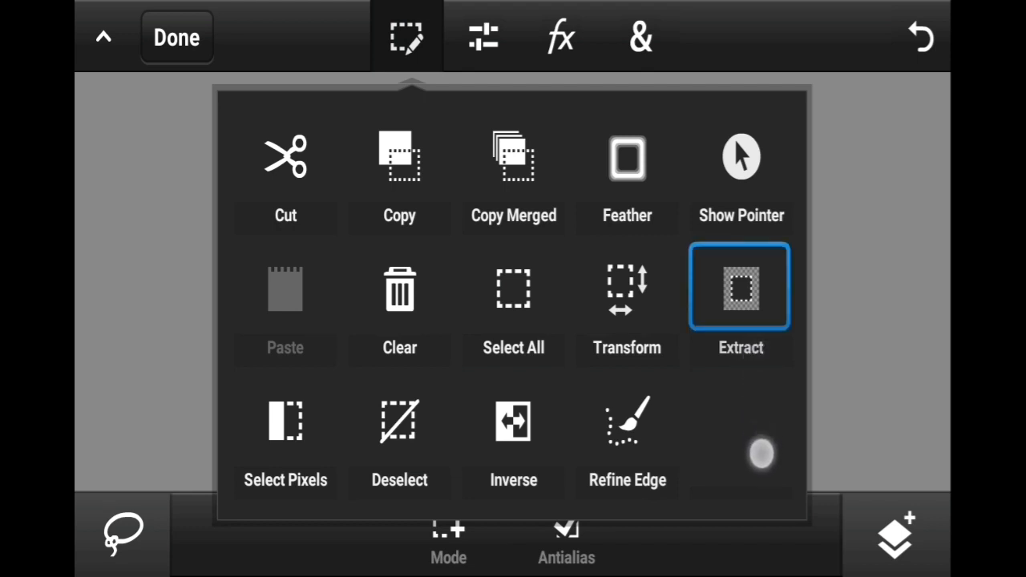
{"action": "left_click", "coordinate": [484, 36]}
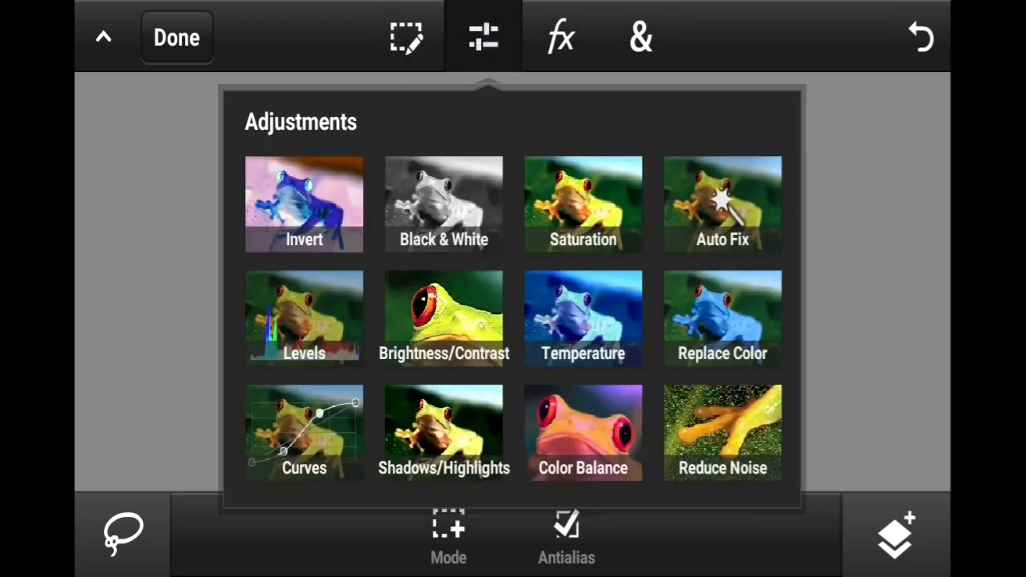
{"action": "left_click", "coordinate": [561, 37]}
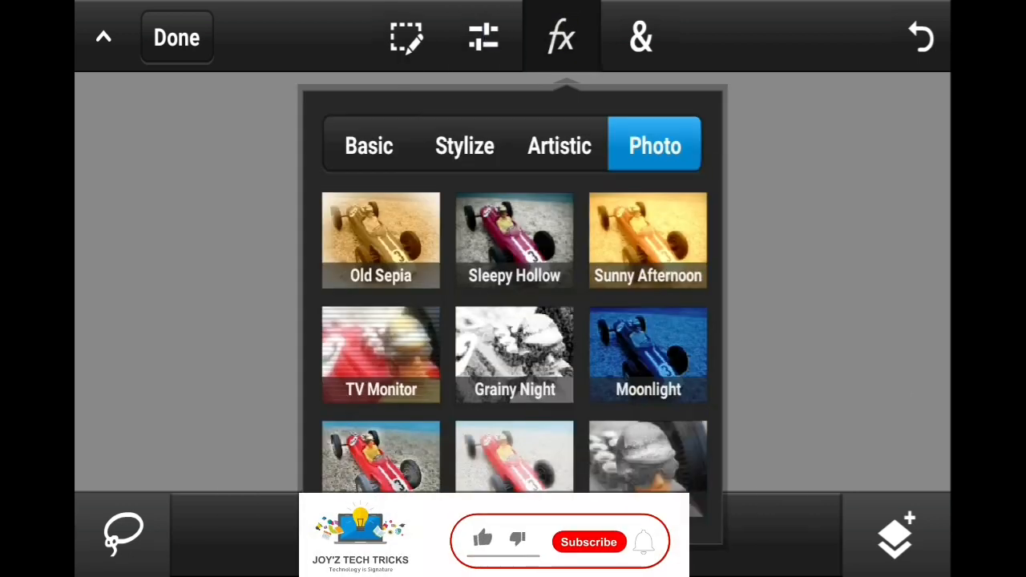
{"action": "left_click", "coordinate": [640, 37]}
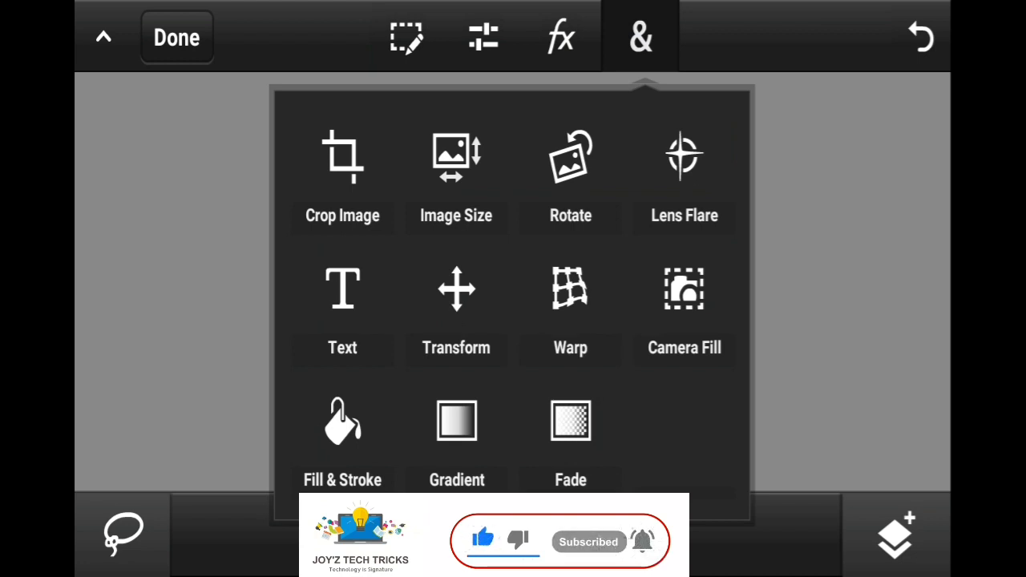
{"action": "left_click", "coordinate": [407, 37]}
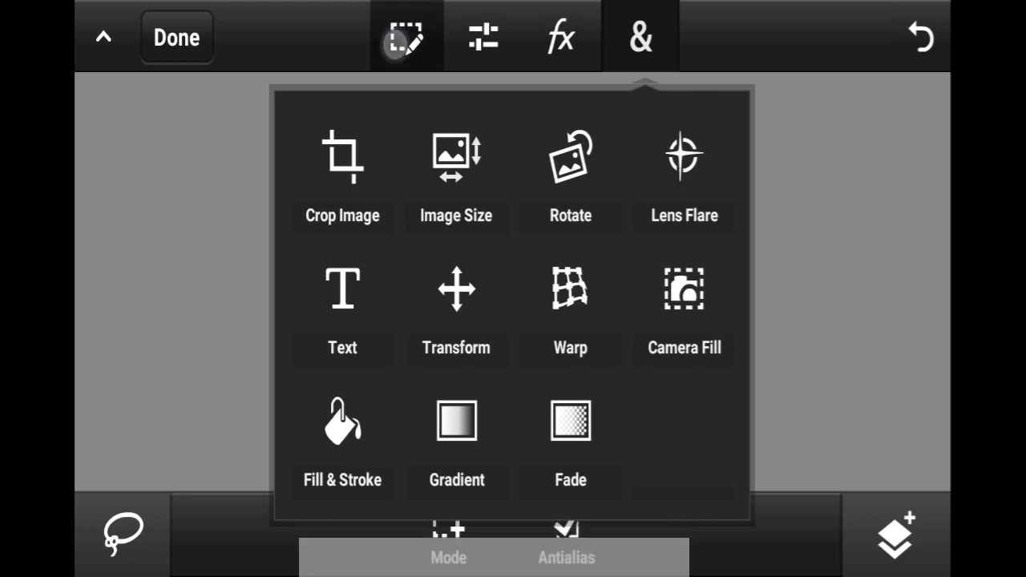
{"action": "left_click", "coordinate": [407, 37]}
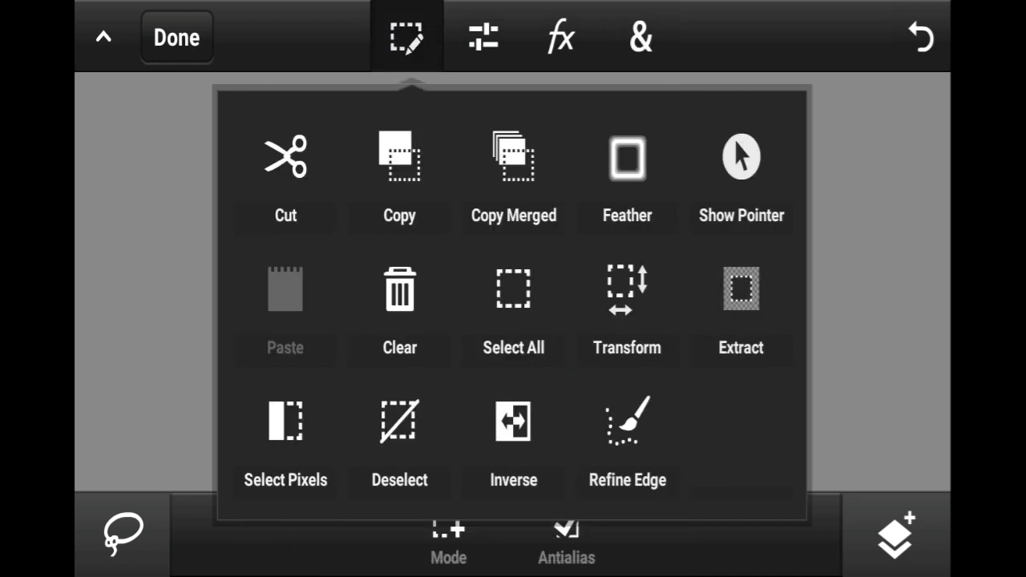
Apply a Basic Gaussian Blur of about 118 to the background around the man.
{"action": "left_click", "coordinate": [562, 37]}
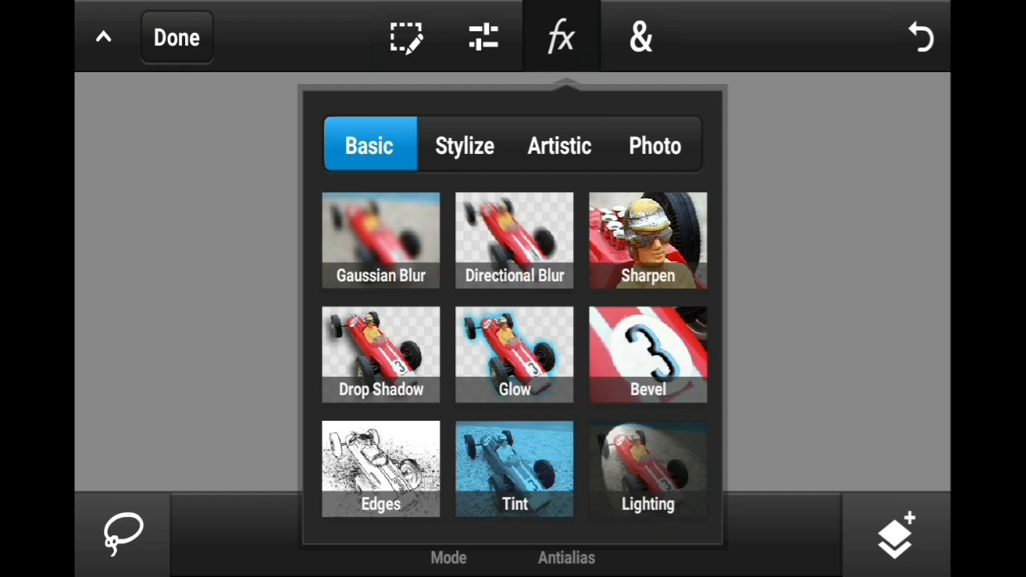
{"action": "left_click", "coordinate": [380, 241]}
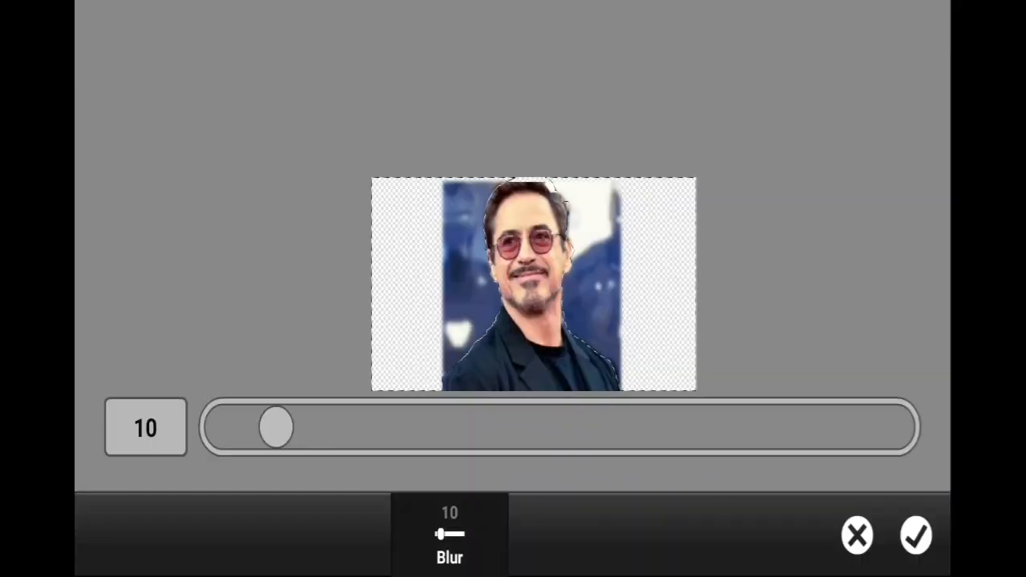
{"action": "left_click_drag", "start_coordinate": [276, 426], "coordinate": [896, 426]}
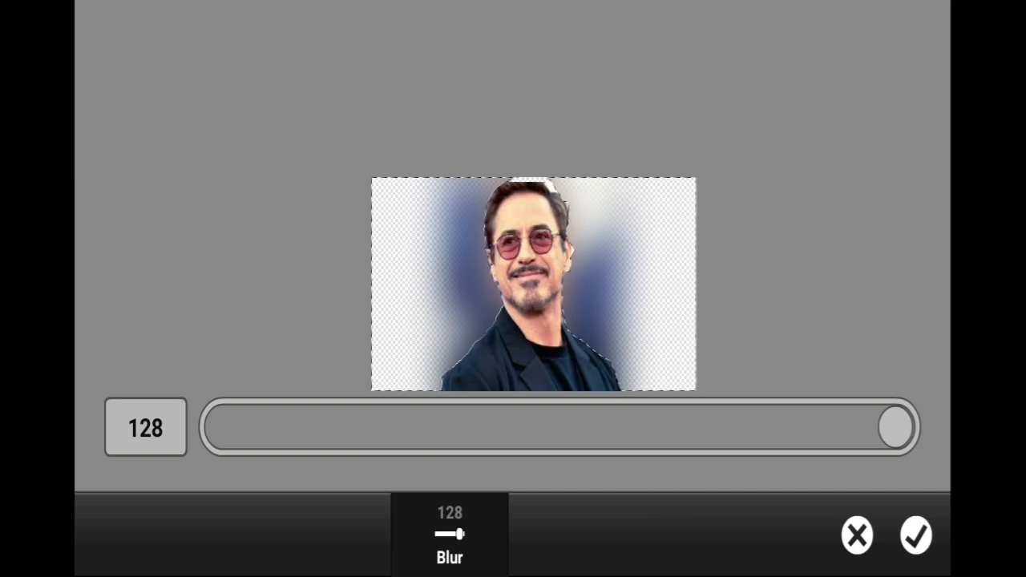
{"action": "left_click_drag", "start_coordinate": [895, 426], "coordinate": [847, 426]}
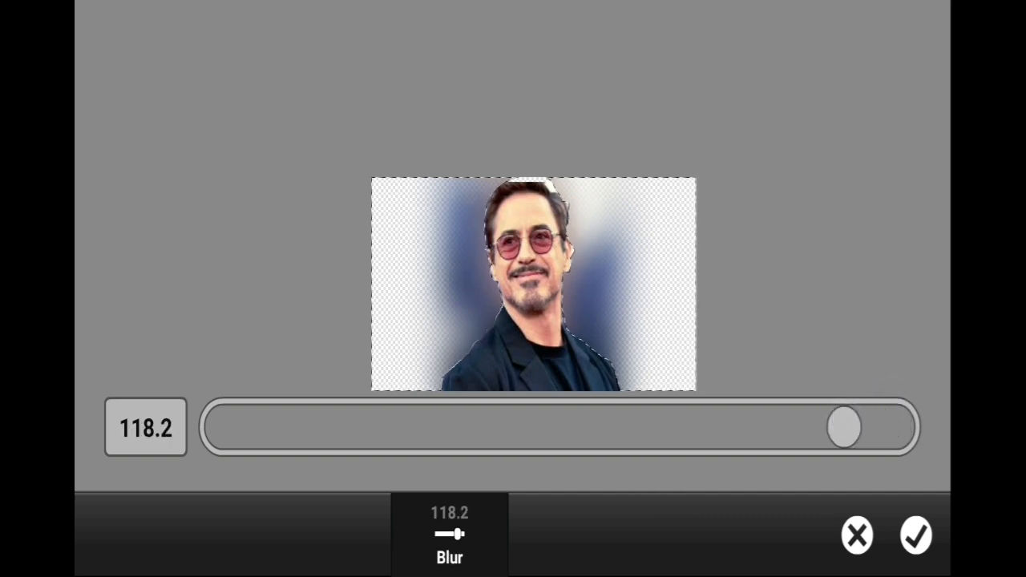
{"action": "left_click", "coordinate": [916, 536]}
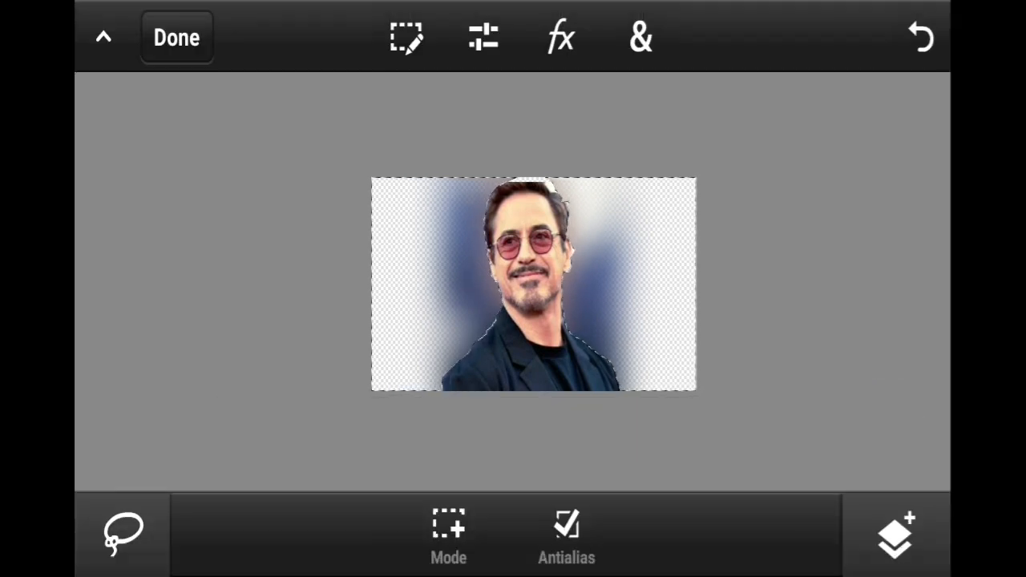
Add an empty top layer and fill it with magenta via Fill & Stroke around the man.
{"action": "left_click", "coordinate": [895, 536]}
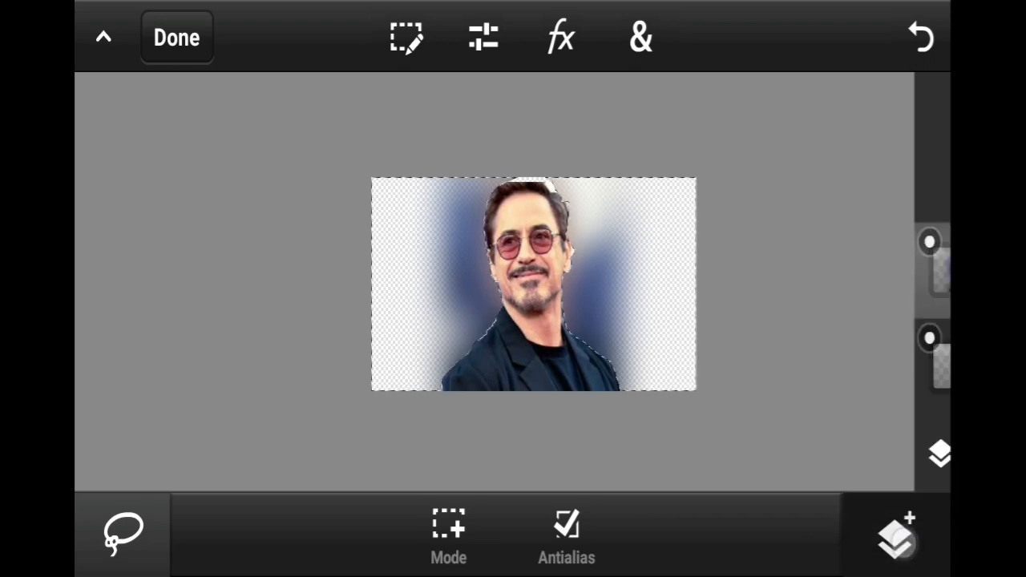
{"action": "left_click", "coordinate": [940, 454]}
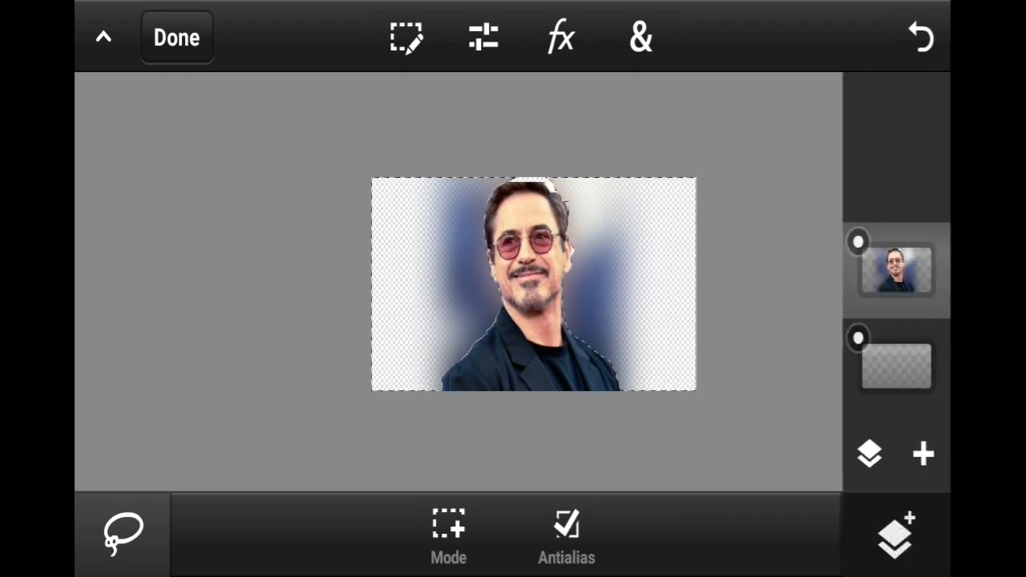
{"action": "left_click", "coordinate": [924, 455]}
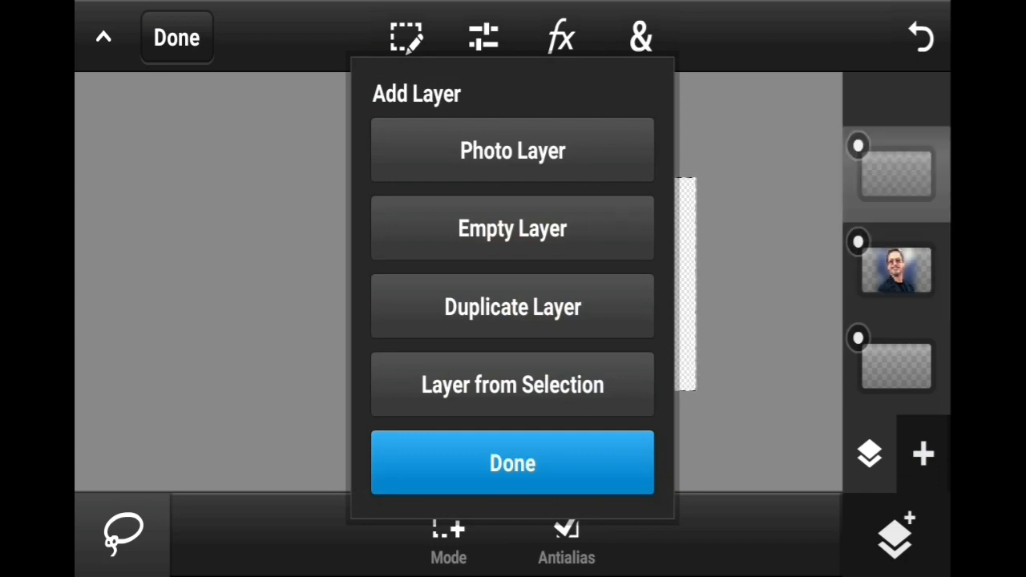
{"action": "left_click", "coordinate": [640, 35]}
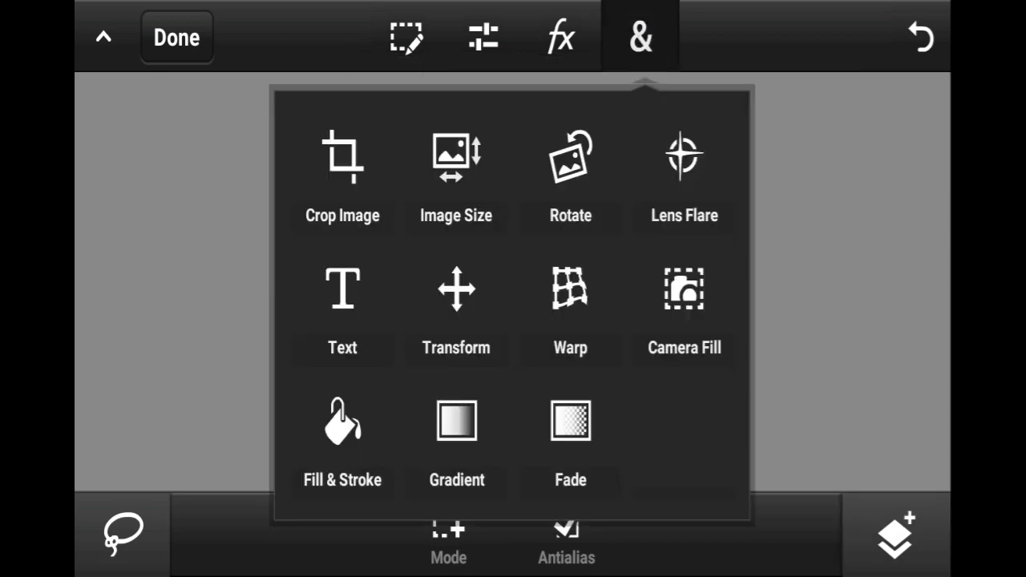
{"action": "left_click", "coordinate": [341, 420]}
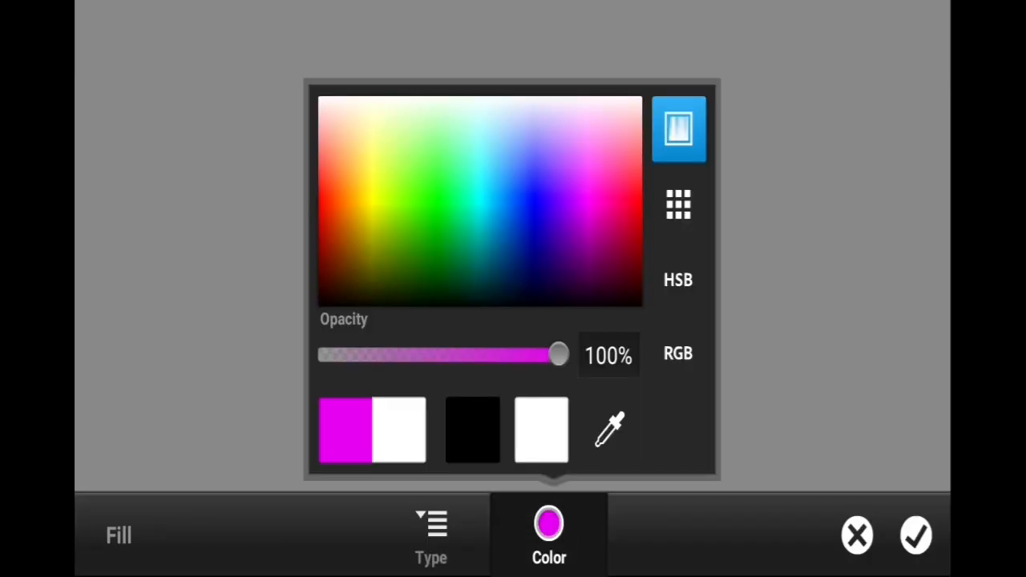
{"action": "left_click", "coordinate": [916, 535]}
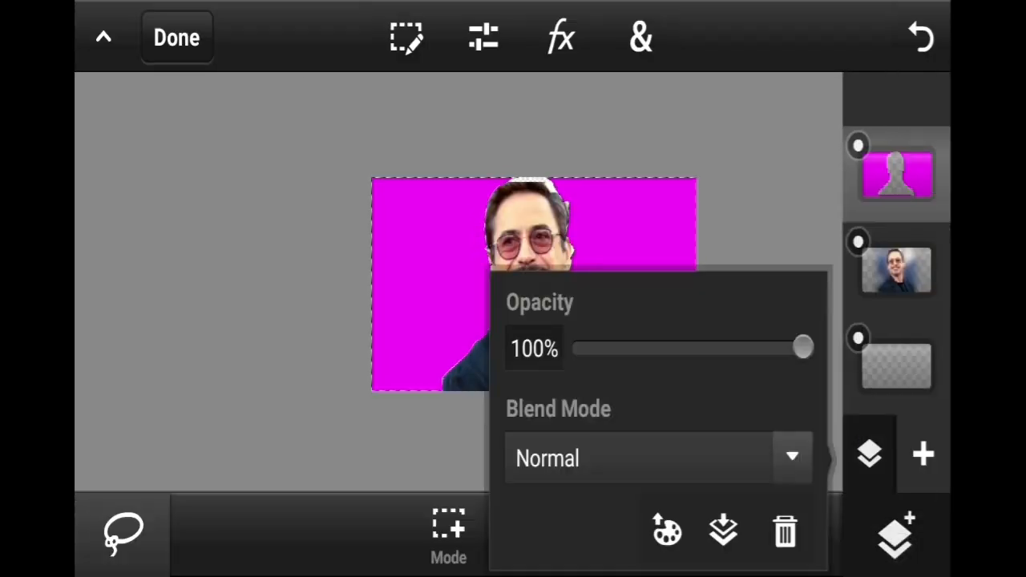
Blend the magenta layer with Linear Dodge (Add), tweak the Colormatch slider, accept, and finish editing.
{"action": "left_click", "coordinate": [658, 458]}
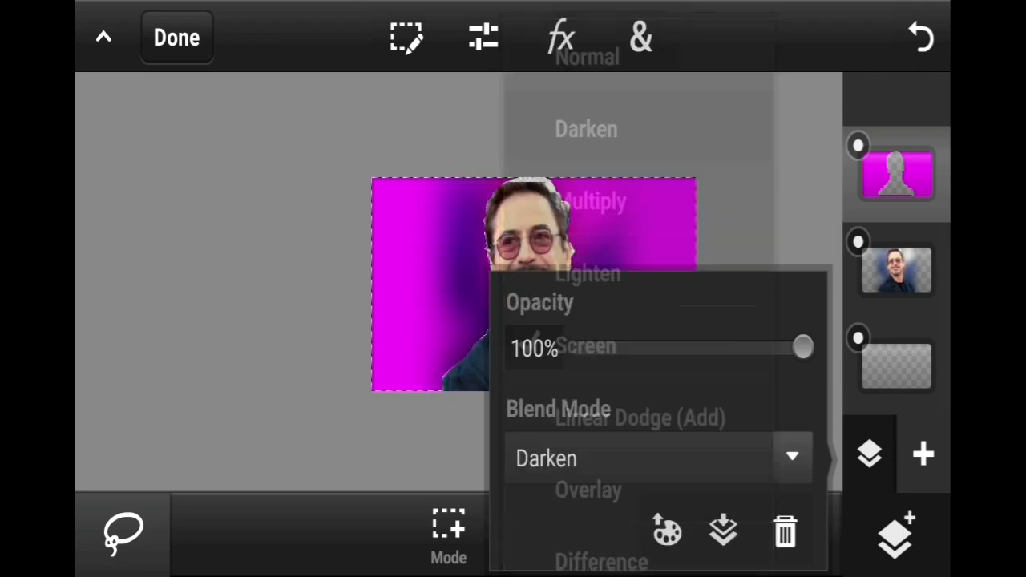
{"action": "left_click", "coordinate": [639, 417]}
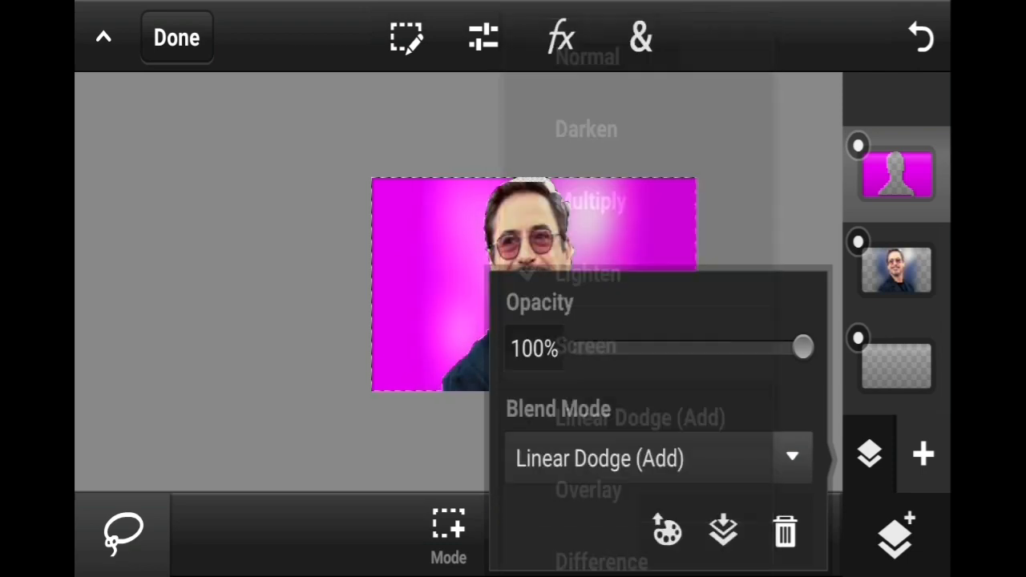
{"action": "left_click", "coordinate": [588, 491]}
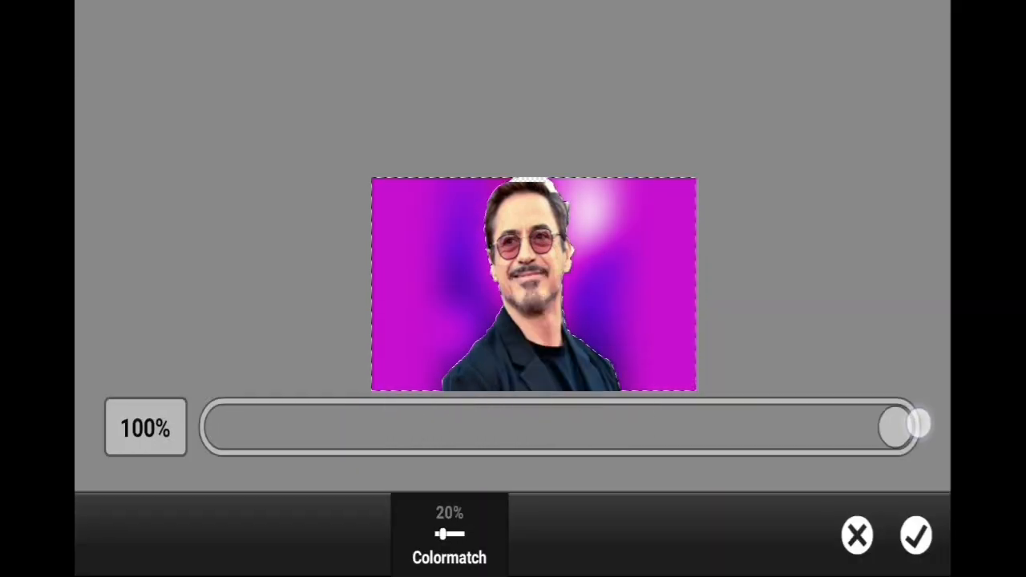
{"action": "left_click", "coordinate": [916, 535]}
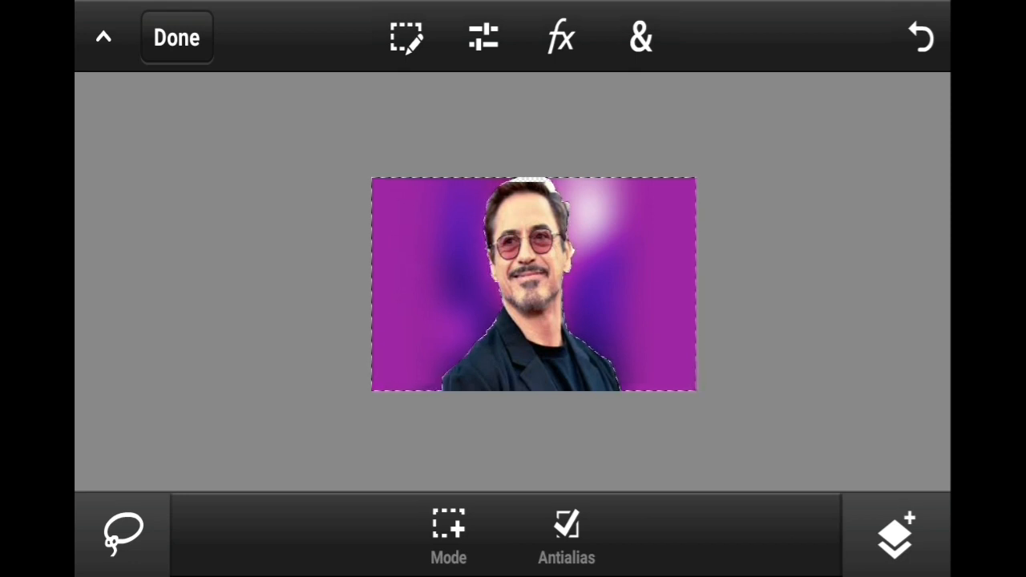
{"action": "left_click", "coordinate": [176, 37]}
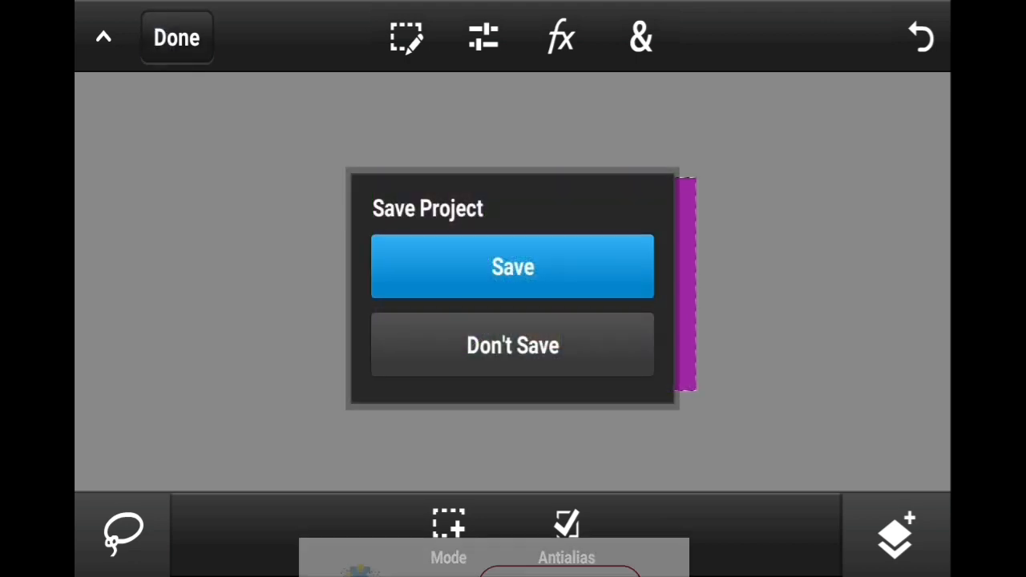
Save the project as Untitled1 and return to the project gallery.
{"action": "left_click", "coordinate": [513, 266]}
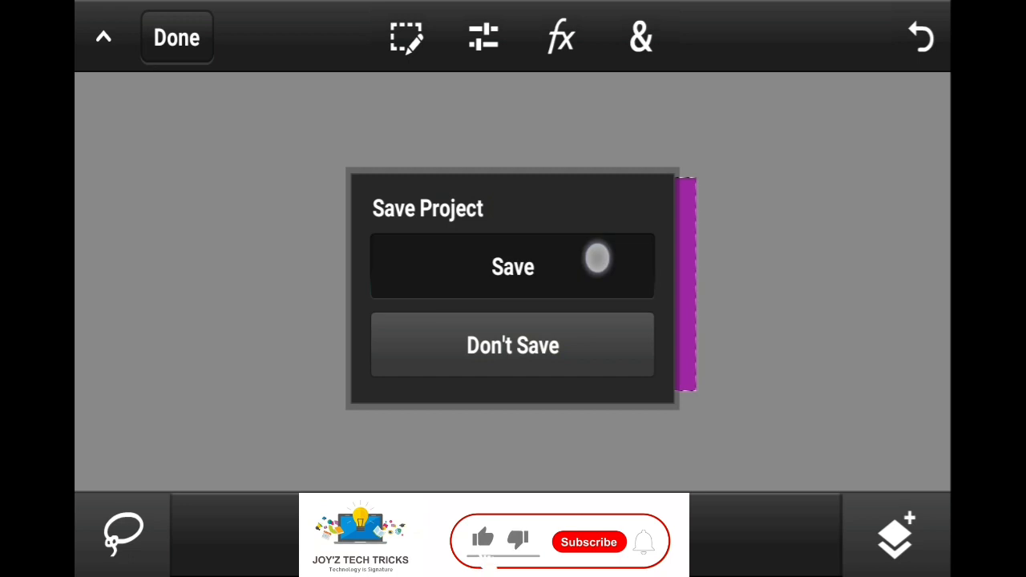
{"action": "left_click", "coordinate": [513, 267]}
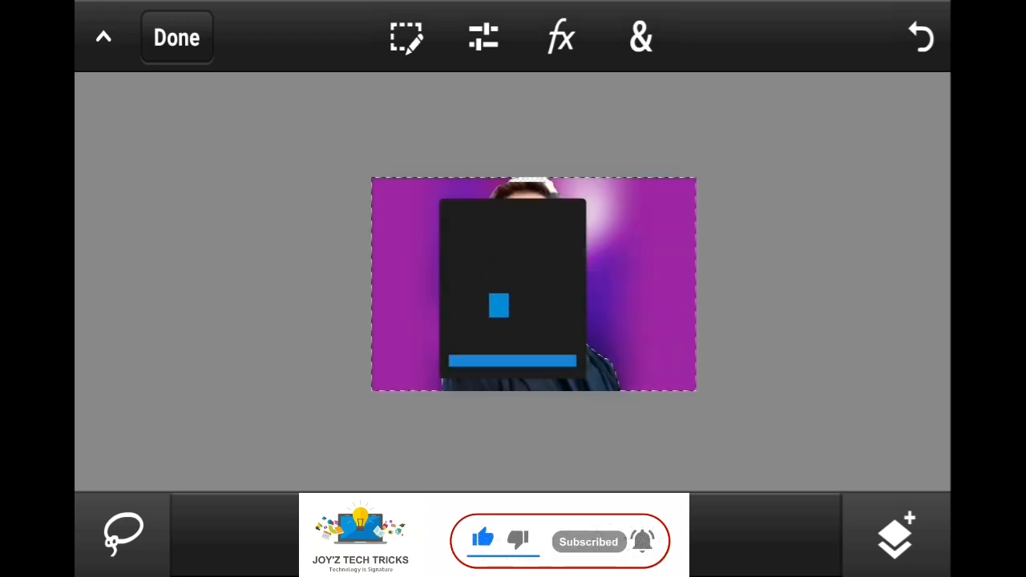
{"action": "left_click", "coordinate": [176, 37]}
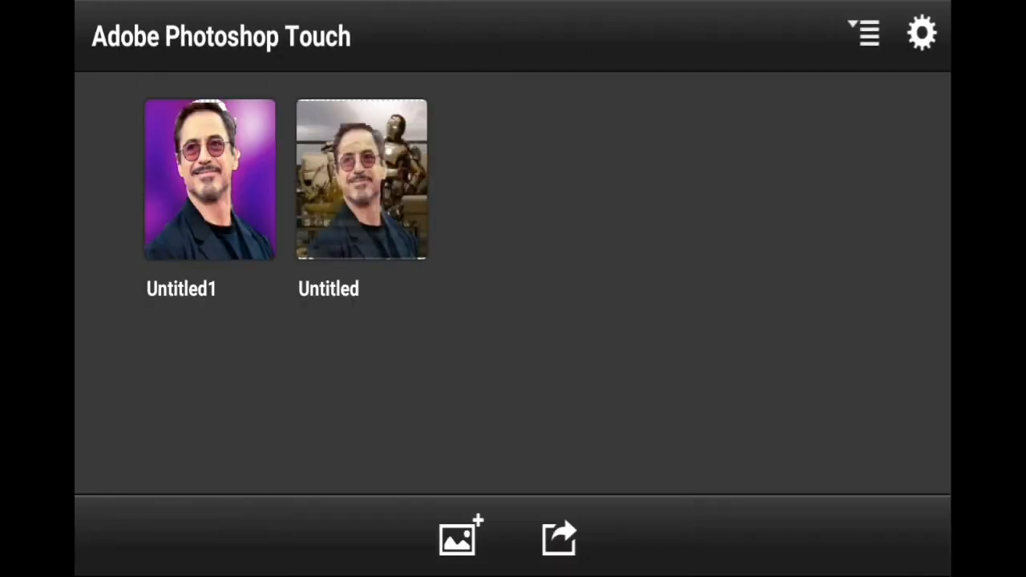
Export Untitled1 via Save to Gallery in PNG format instead of JPEG.
{"action": "left_click", "coordinate": [558, 538]}
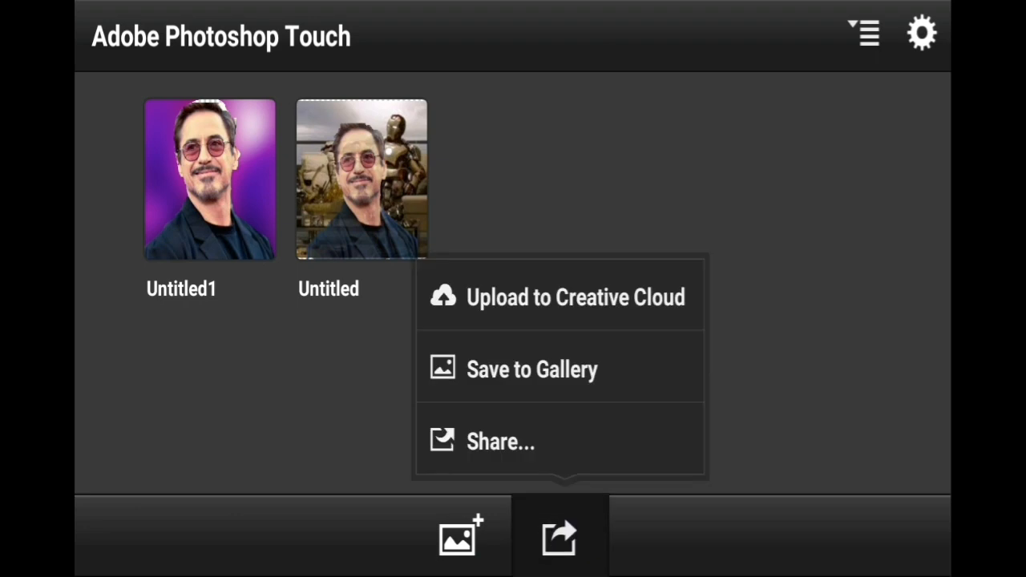
{"action": "left_click", "coordinate": [532, 369]}
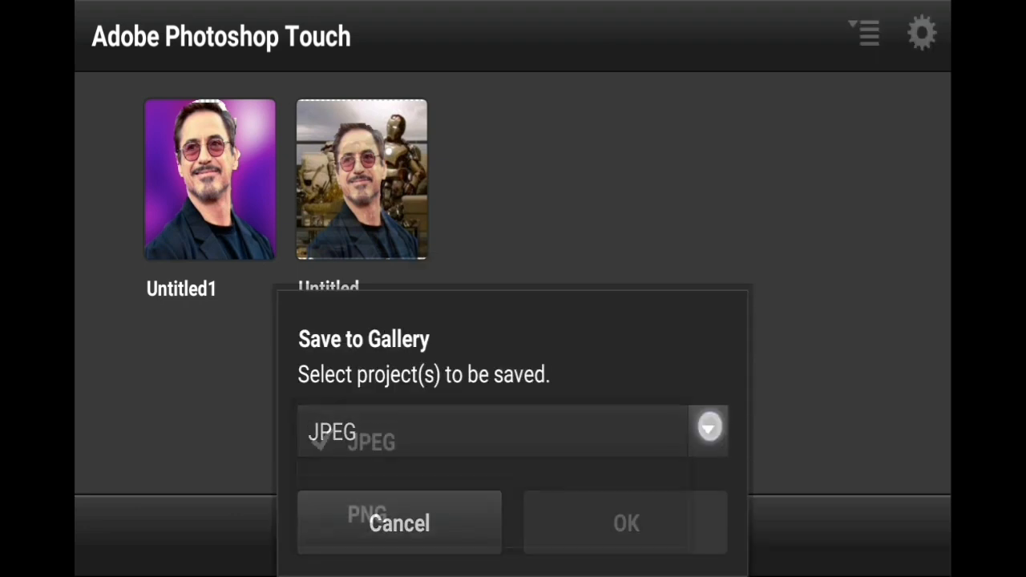
{"action": "left_click", "coordinate": [367, 514]}
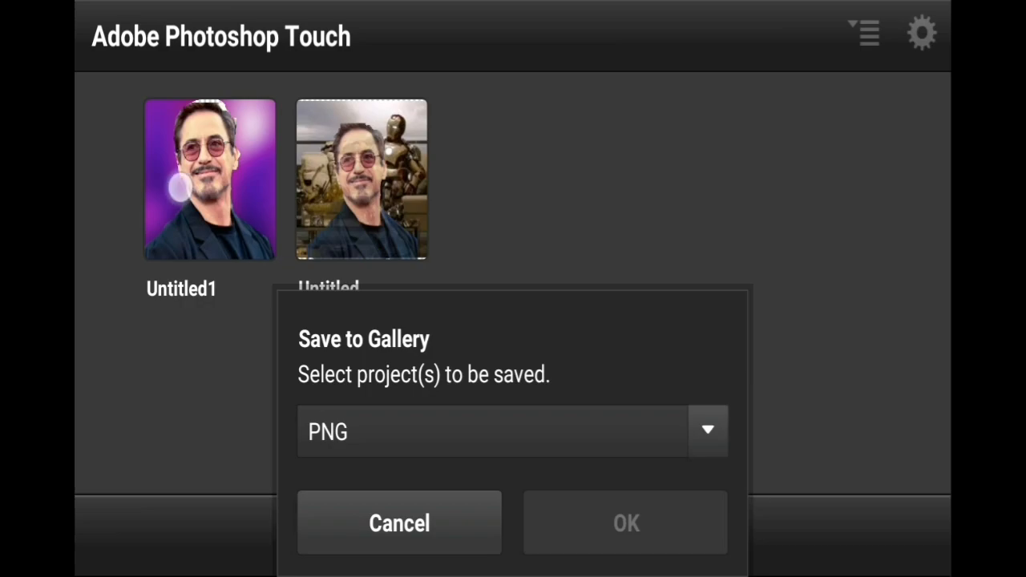
{"action": "left_click", "coordinate": [625, 523]}
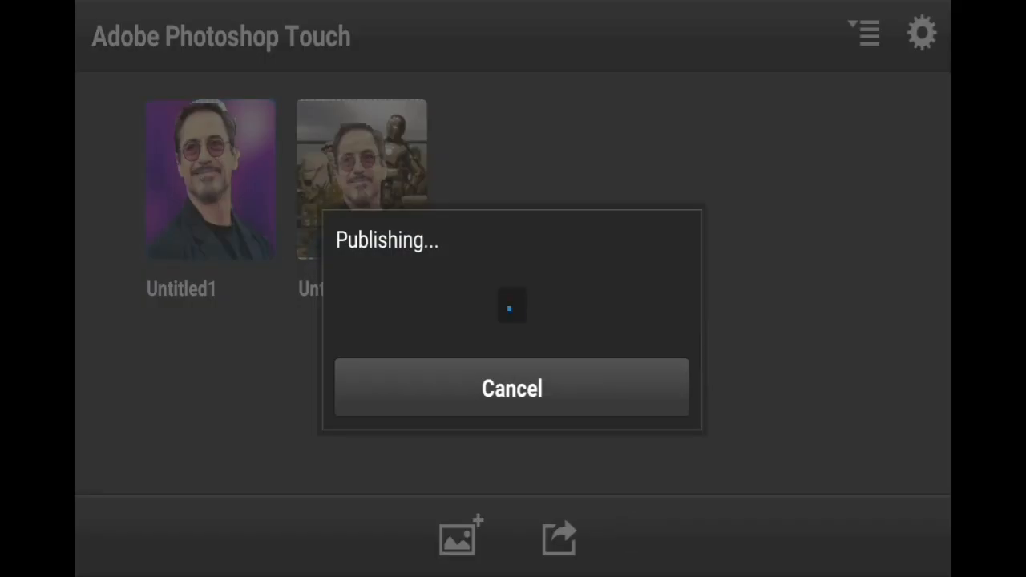